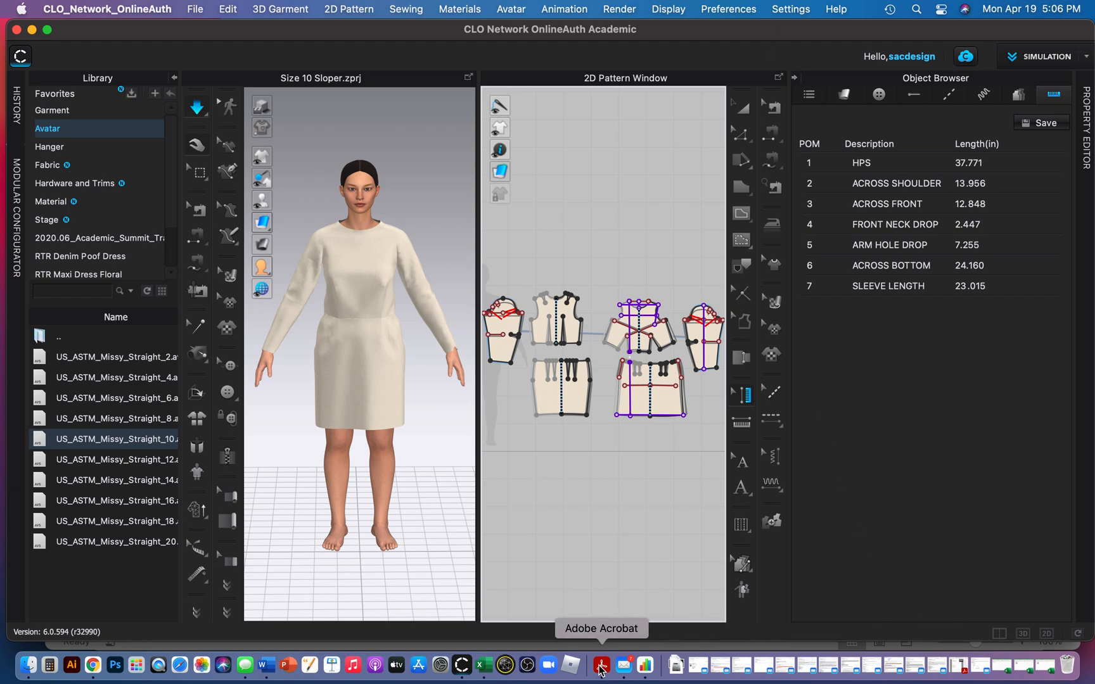
mouse_move(464, 423)
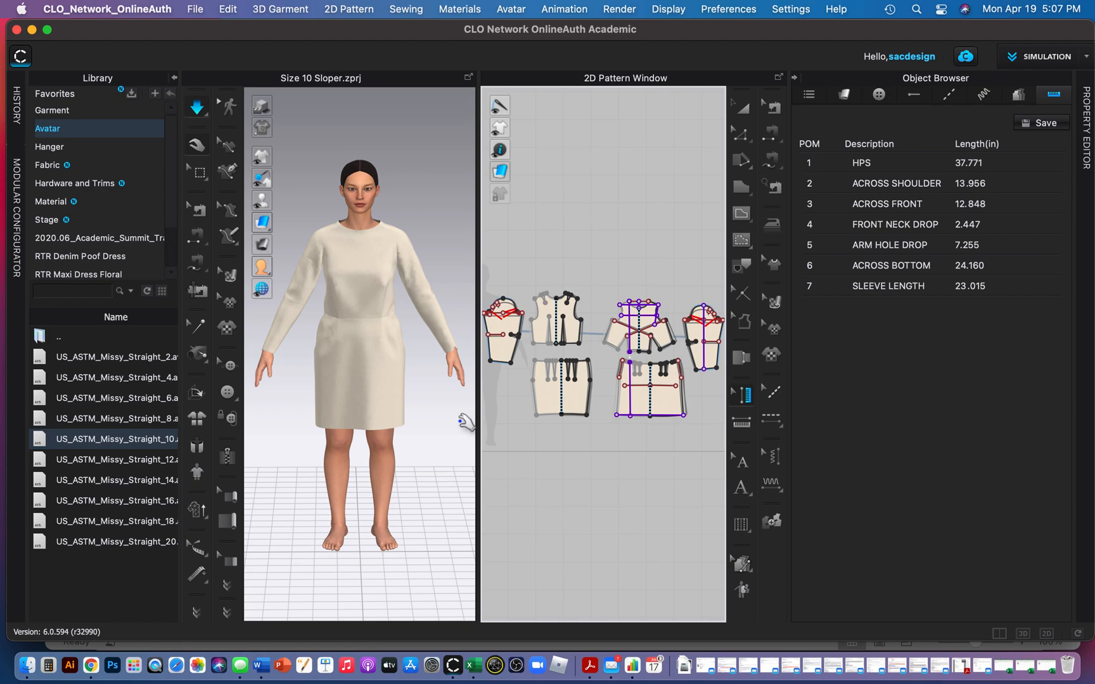
mouse_move(219, 454)
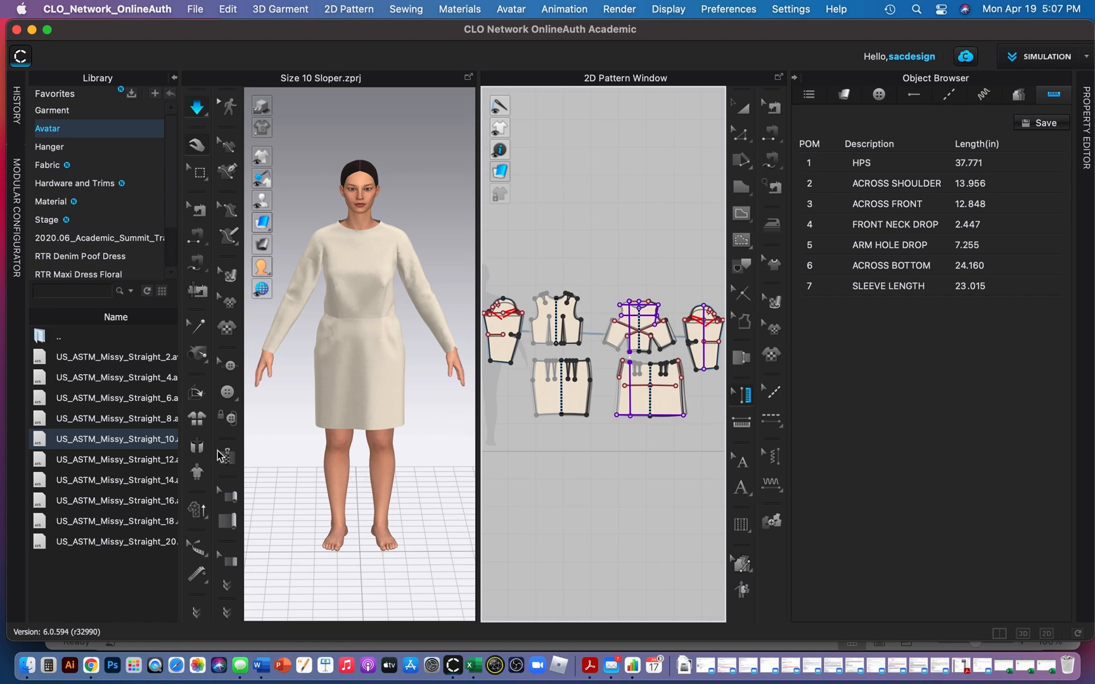
mouse_move(164, 447)
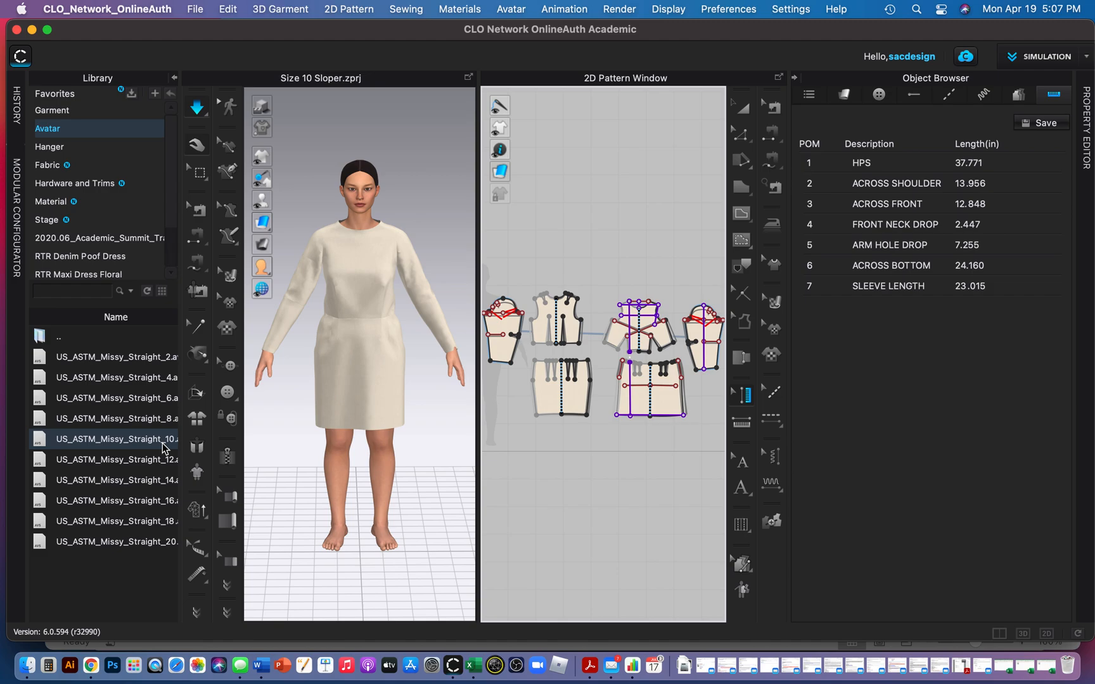
mouse_move(170, 445)
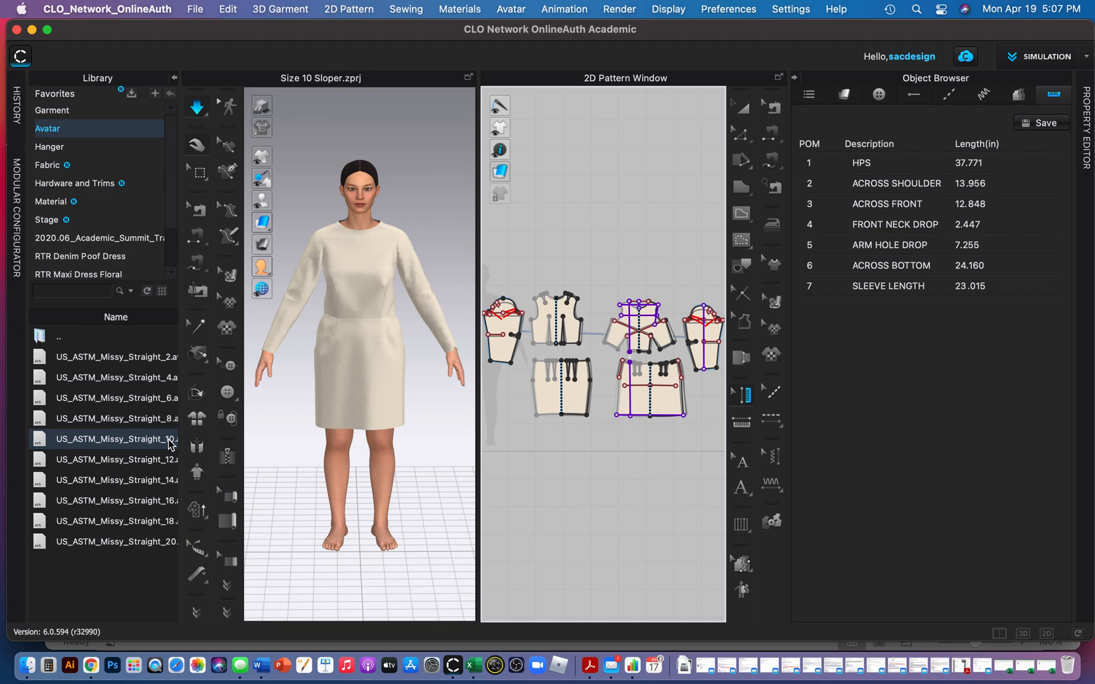
mouse_move(167, 490)
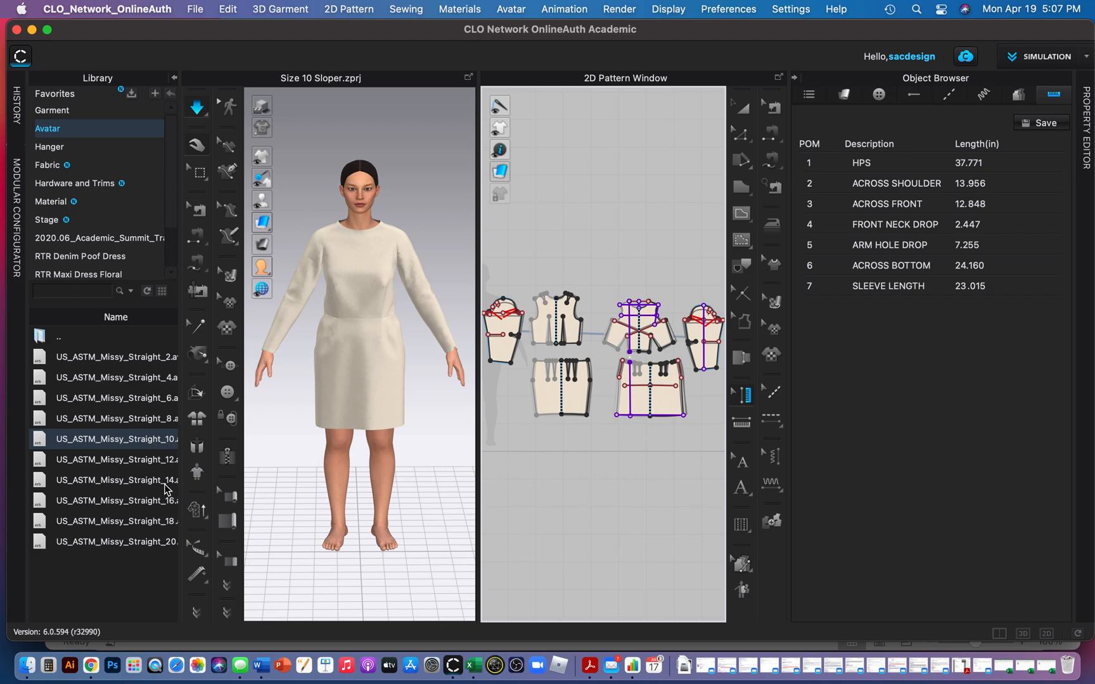
mouse_move(153, 408)
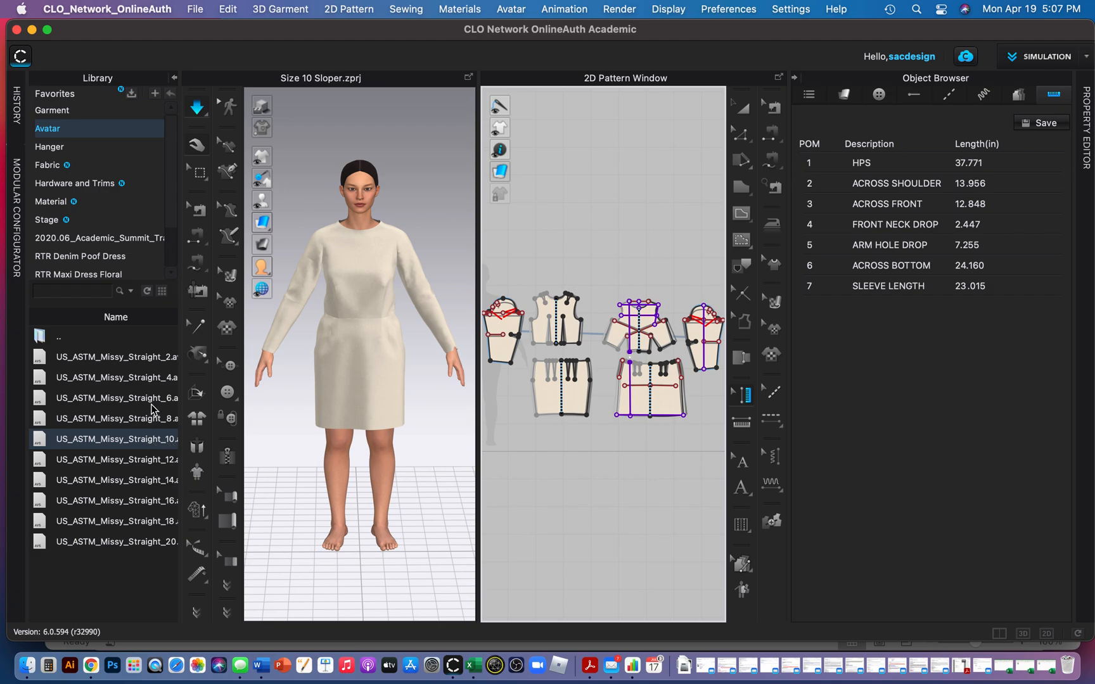
mouse_move(156, 402)
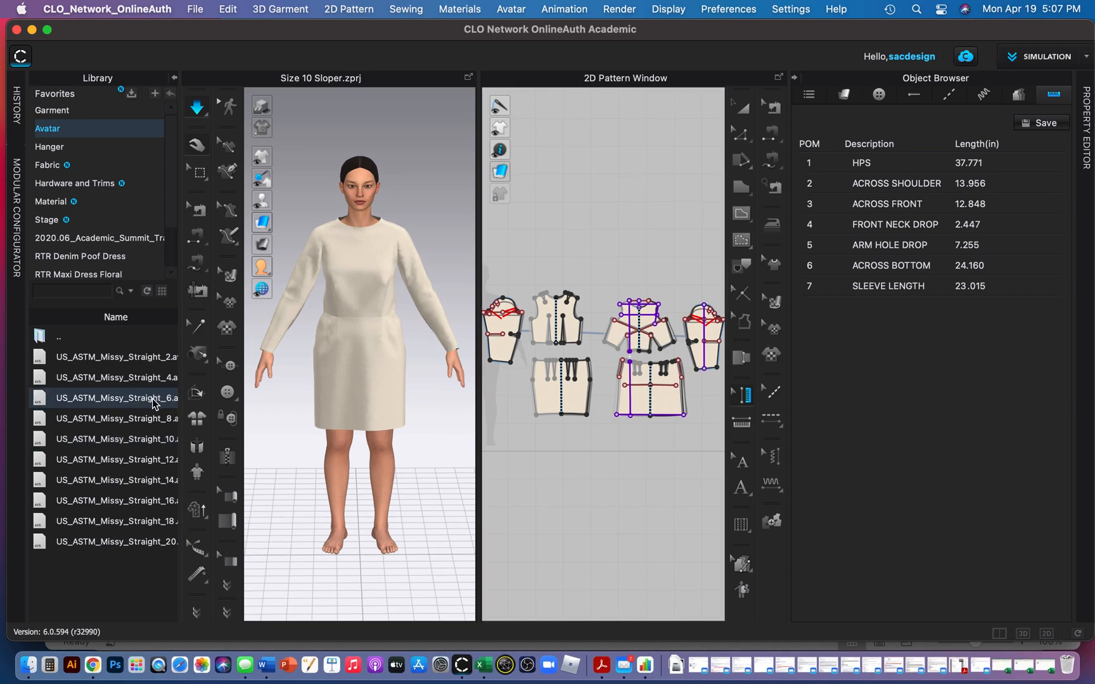
mouse_move(768, 597)
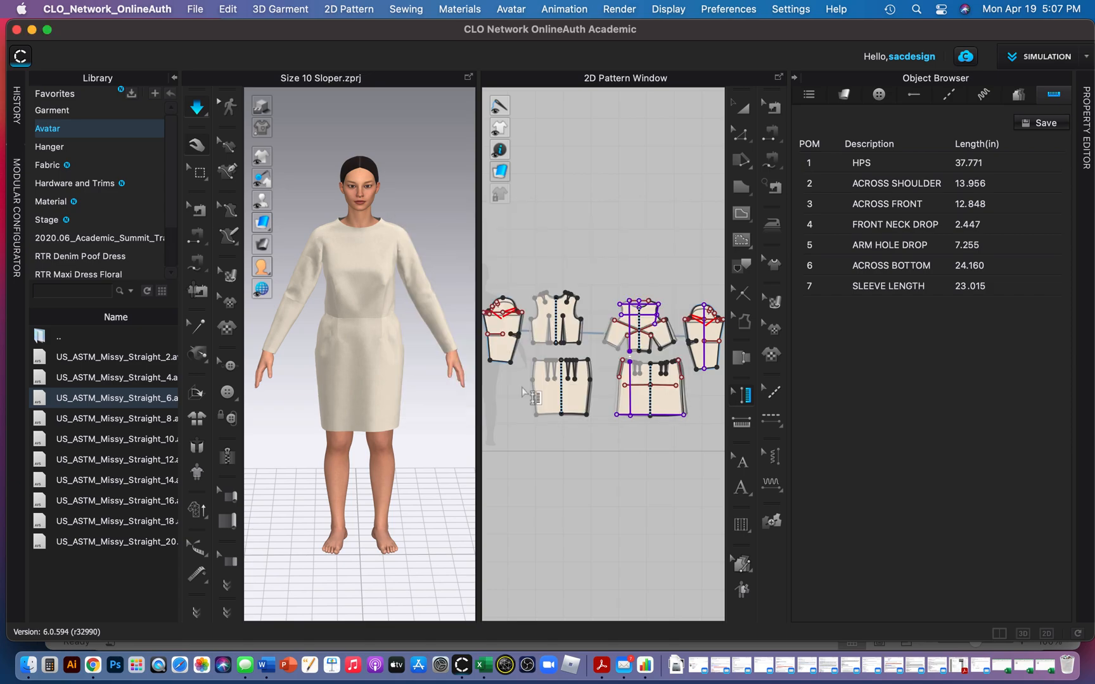
Scroll the Library list toward the US_ASTM_Missy_Straight_6 avatar.
scroll("down", 3)
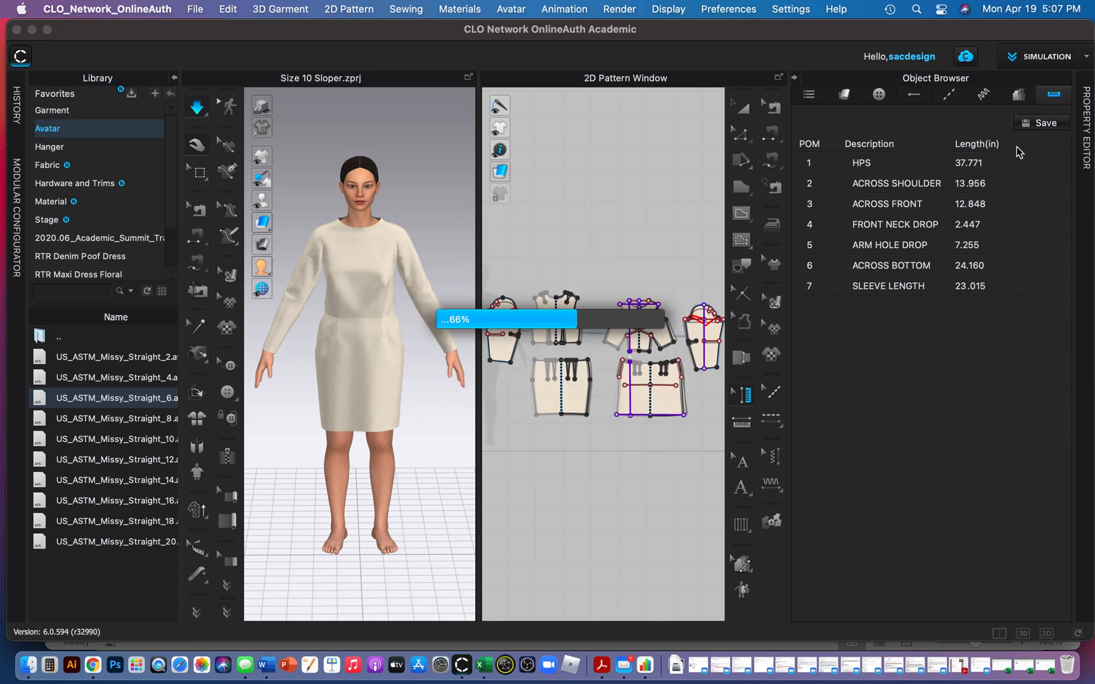
mouse_move(217, 407)
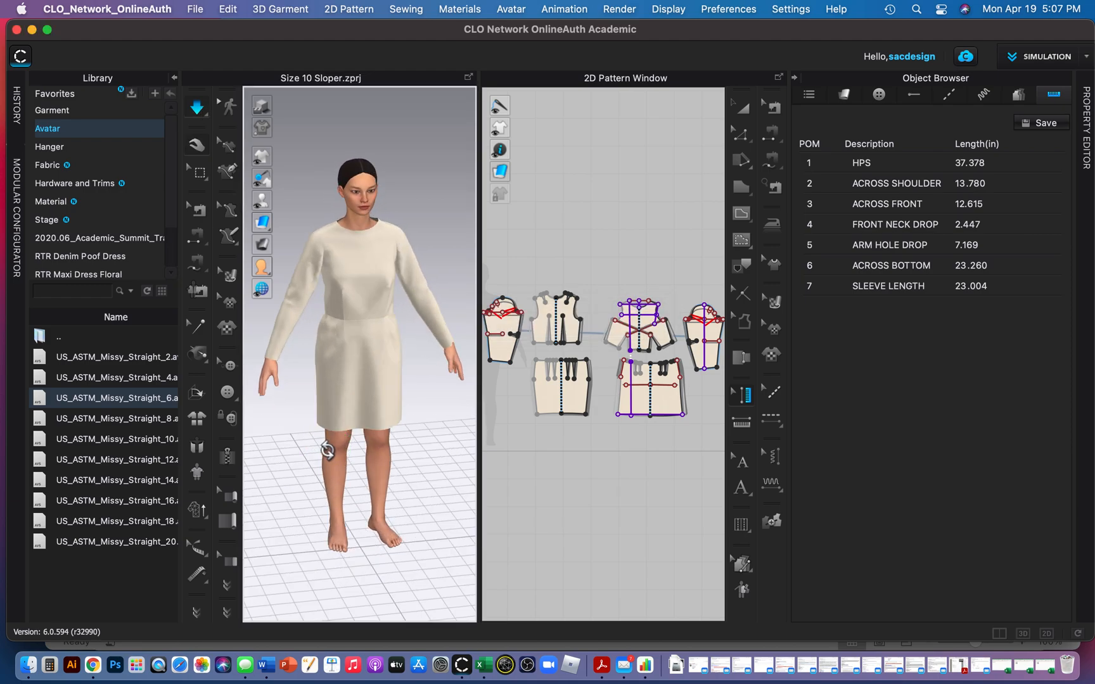
Save the size 6 dress scene via File > Save As > Project as 'Size 6 Sloper'.
left_click(195, 9)
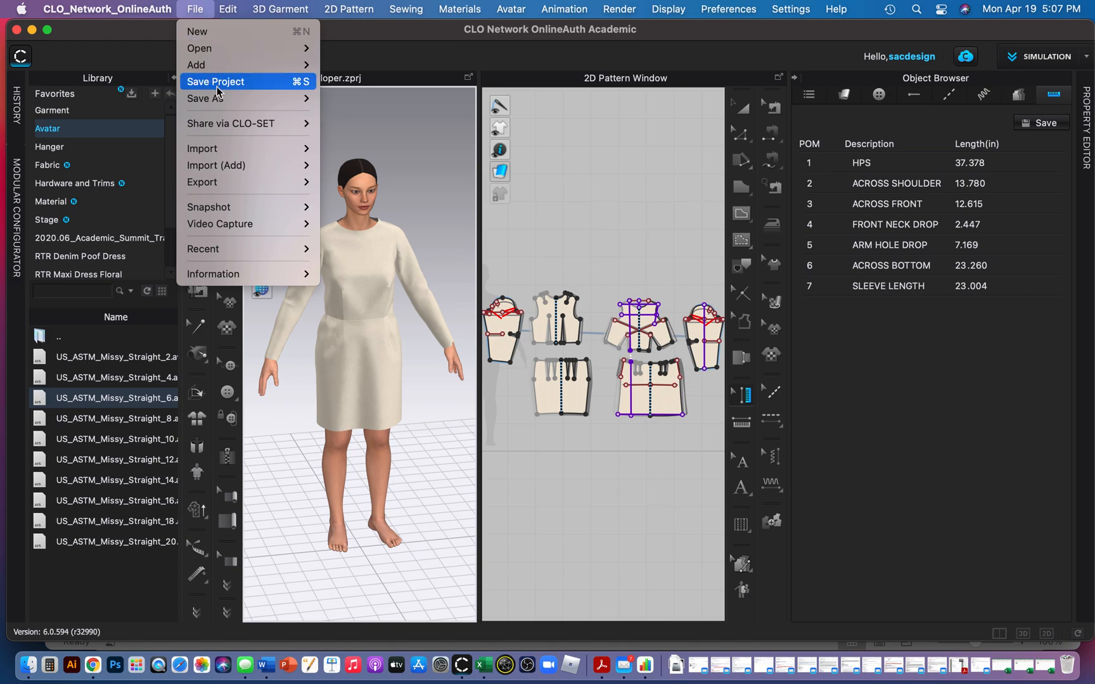
mouse_move(206, 98)
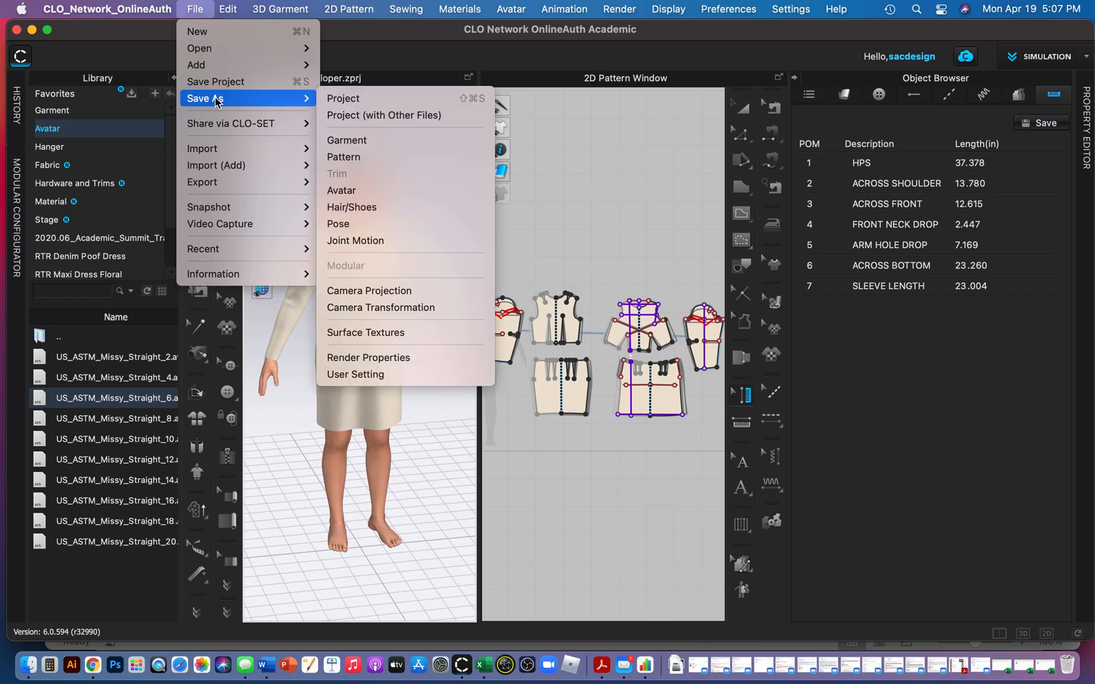
mouse_move(344, 98)
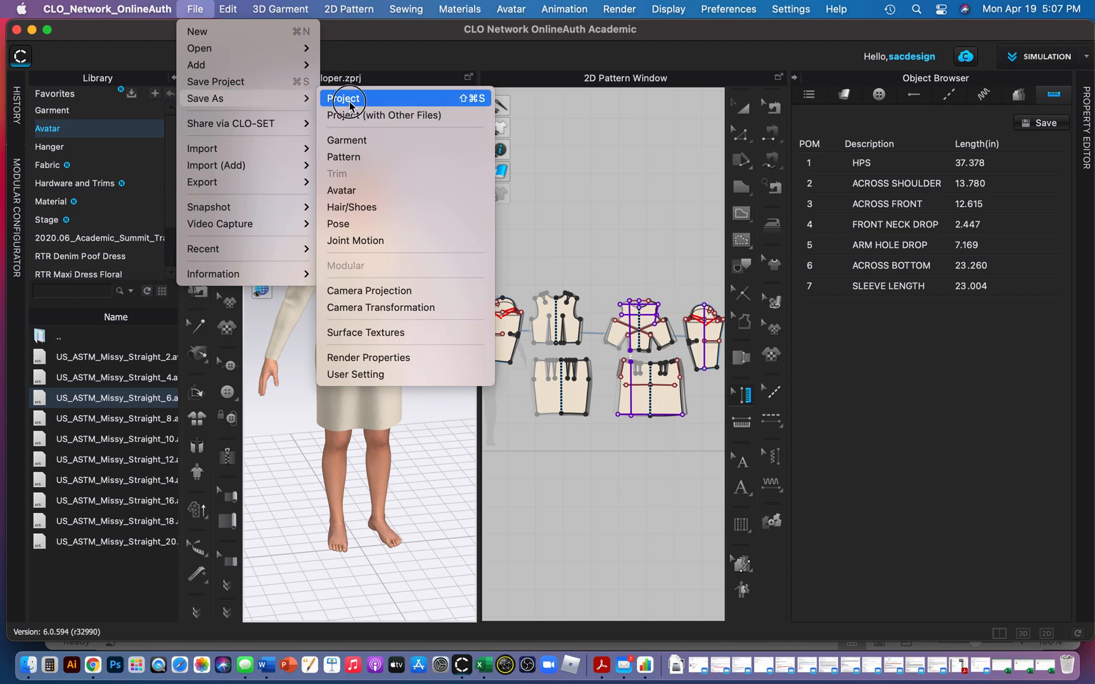
left_click(343, 98)
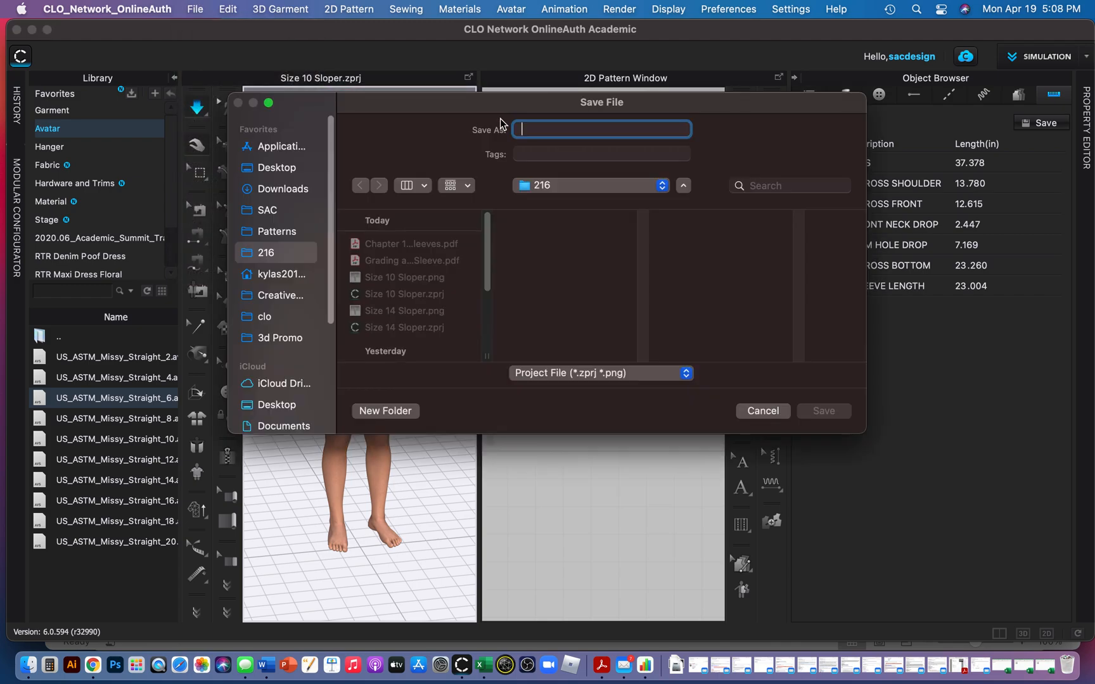
mouse_move(388, 302)
type("Size 6 Sloper")
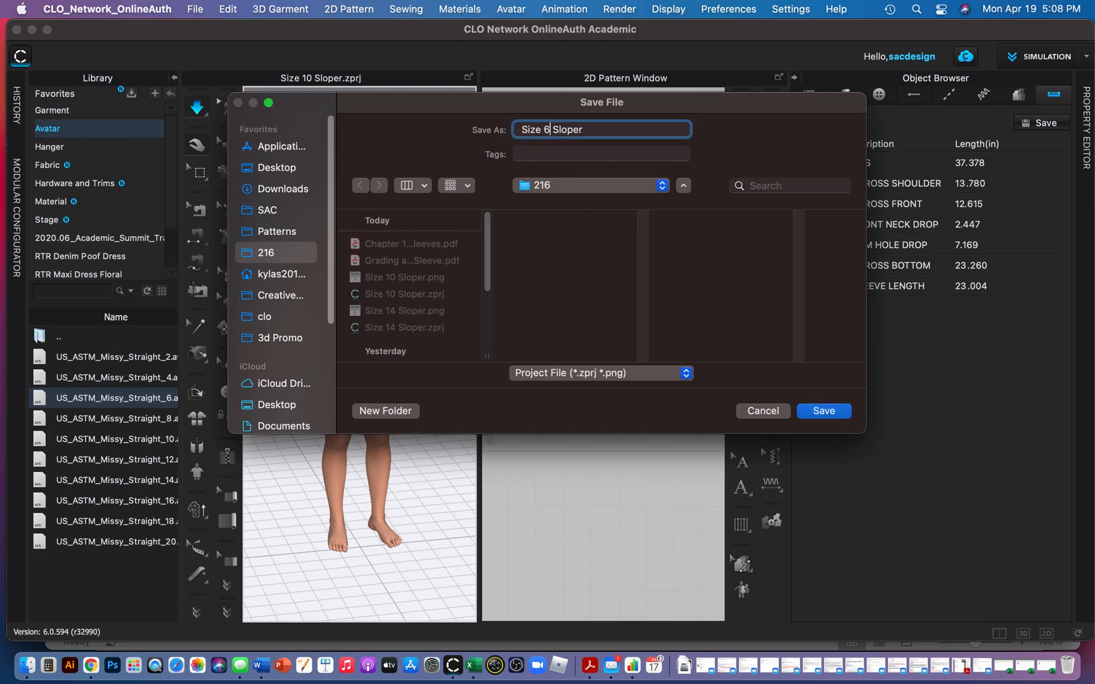
left_click(823, 411)
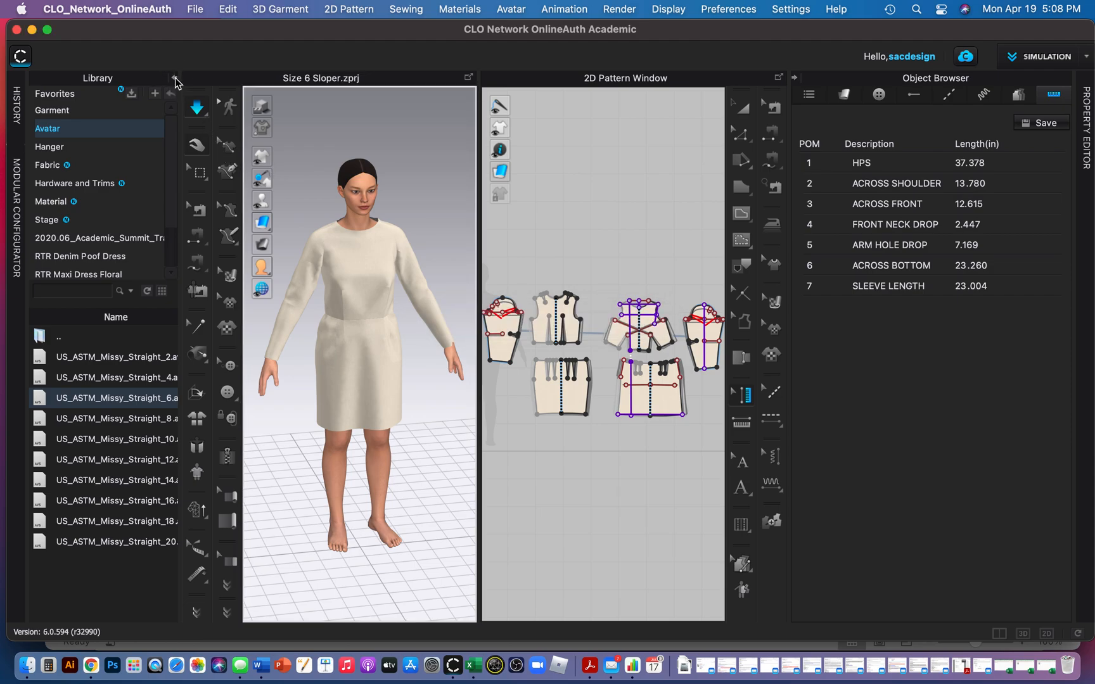
Hide the Library panel and 2D pattern window so only the 3D view shows.
left_click(175, 93)
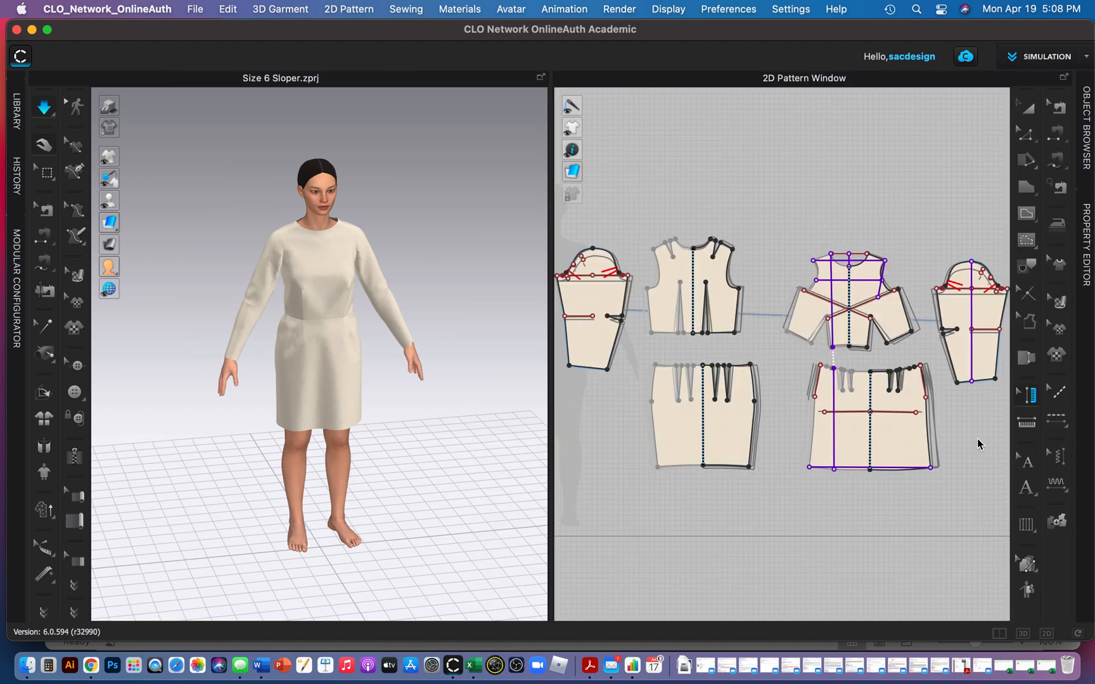
left_click(1023, 634)
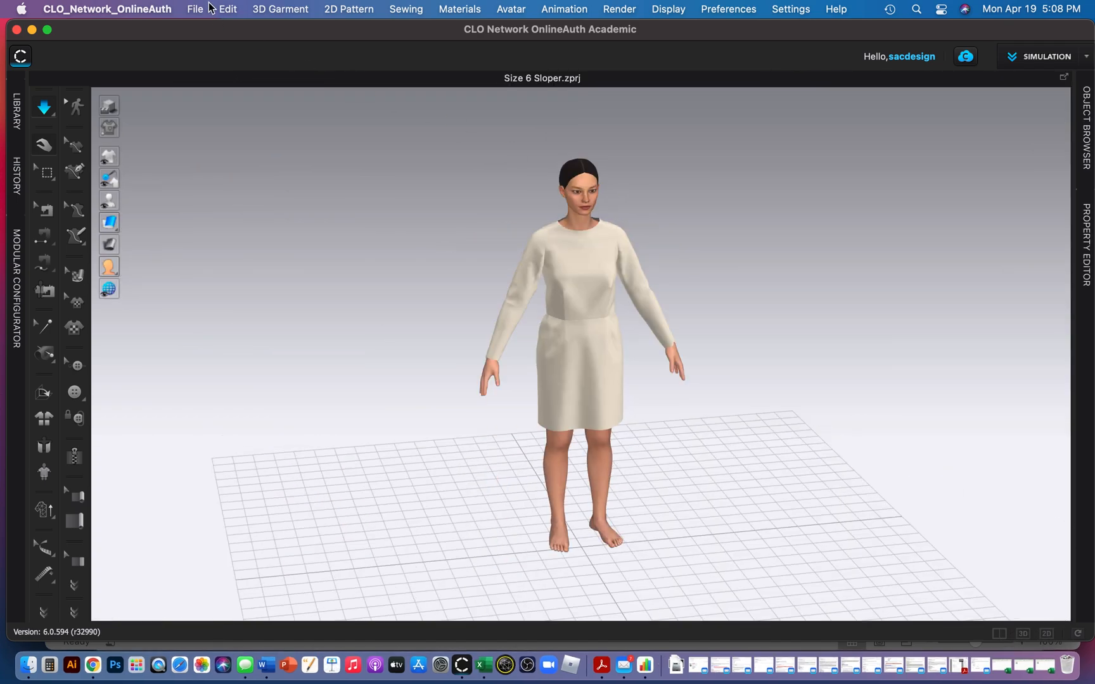
left_click(193, 9)
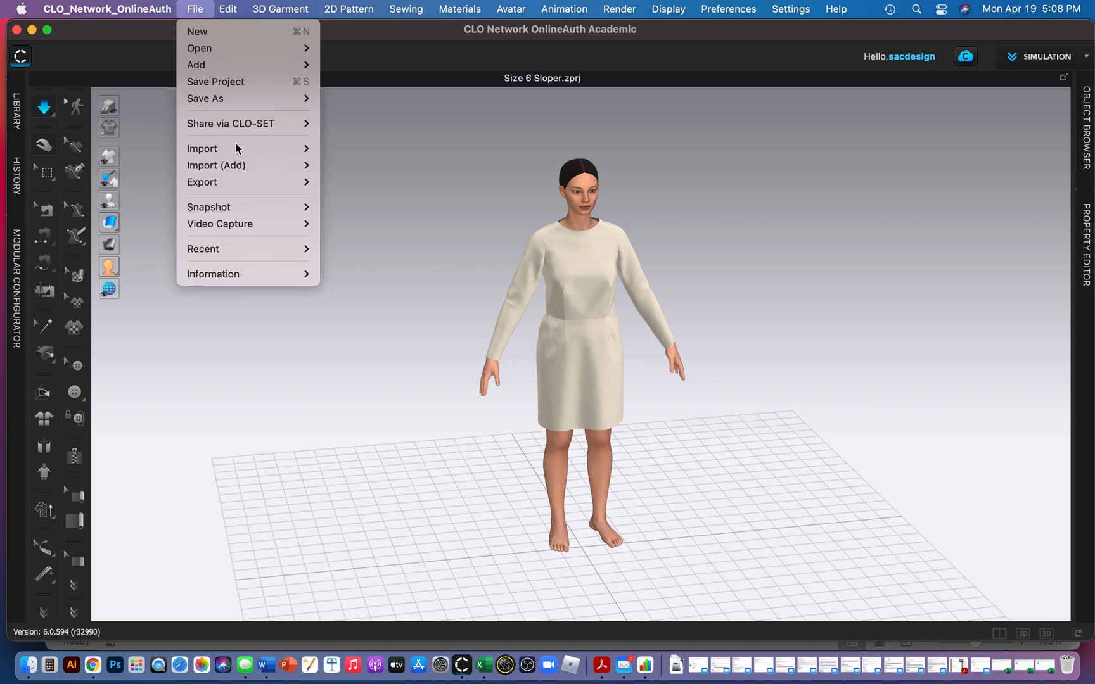
mouse_move(217, 165)
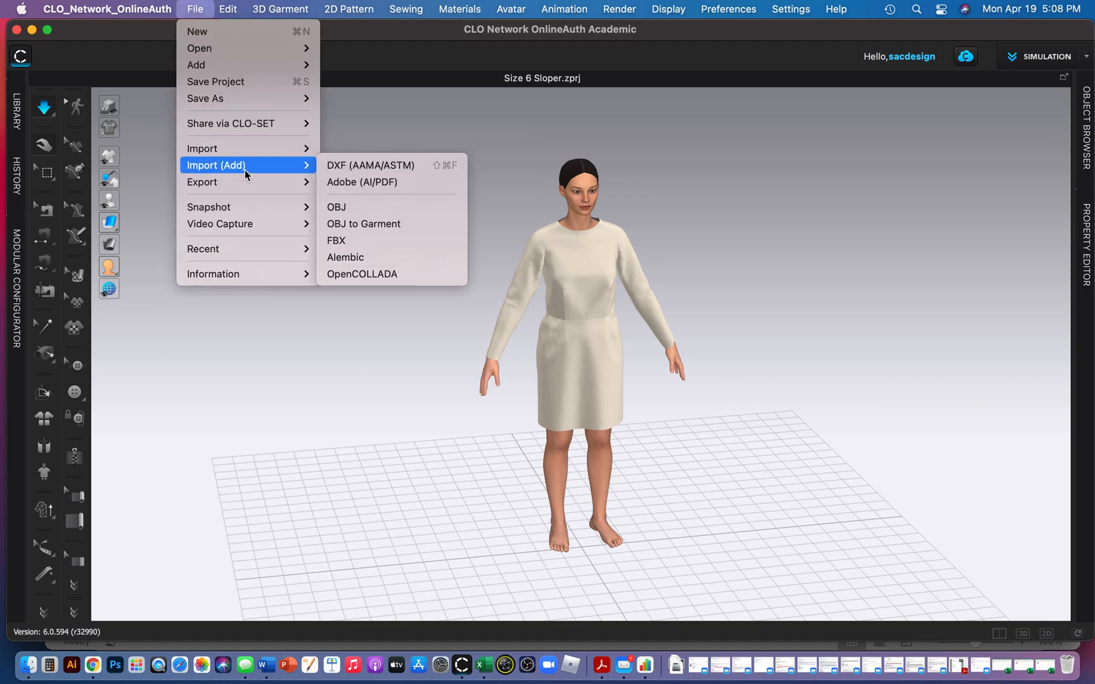
mouse_move(196, 65)
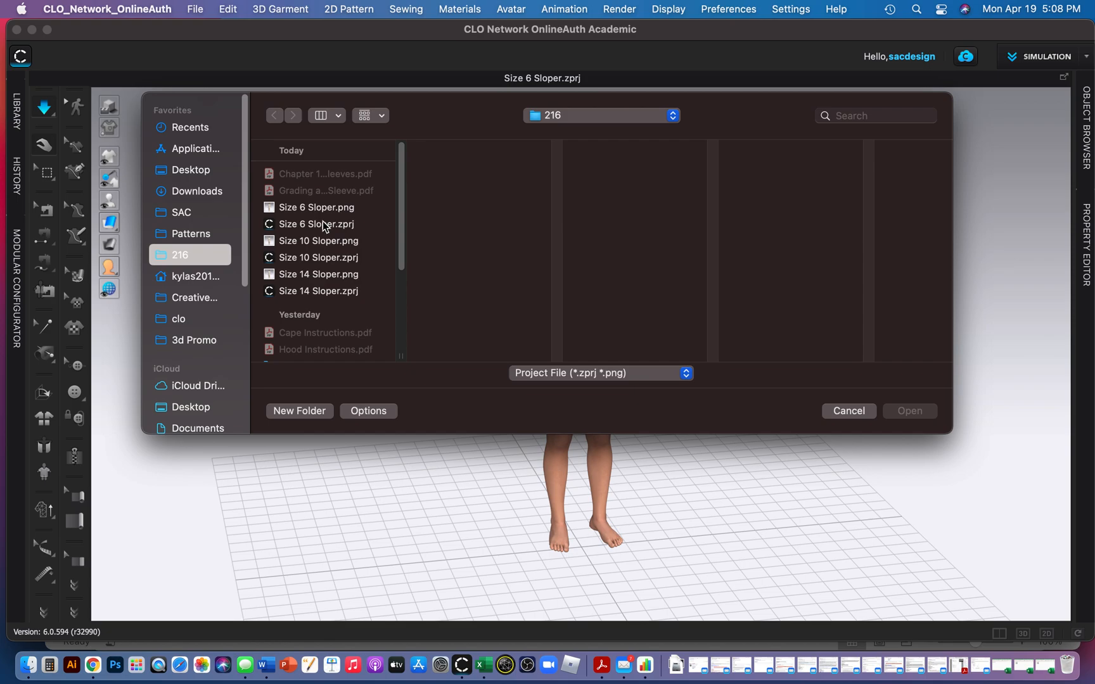
Choose the Size 10 Sloper project file to add to the scene.
left_click(318, 258)
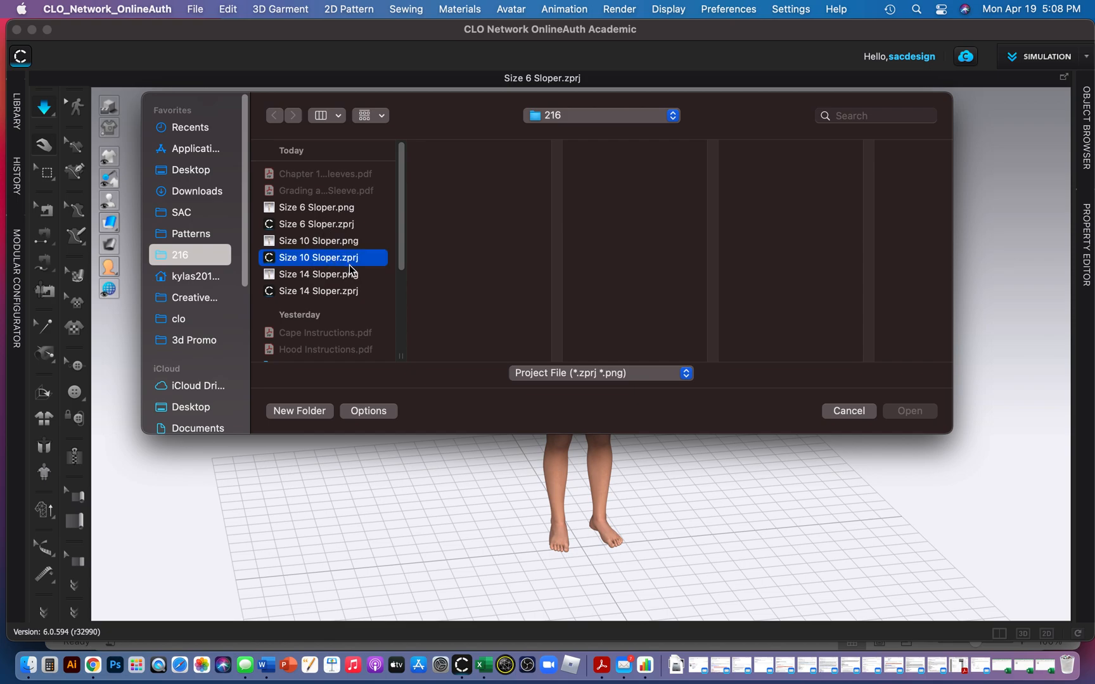
left_click(321, 258)
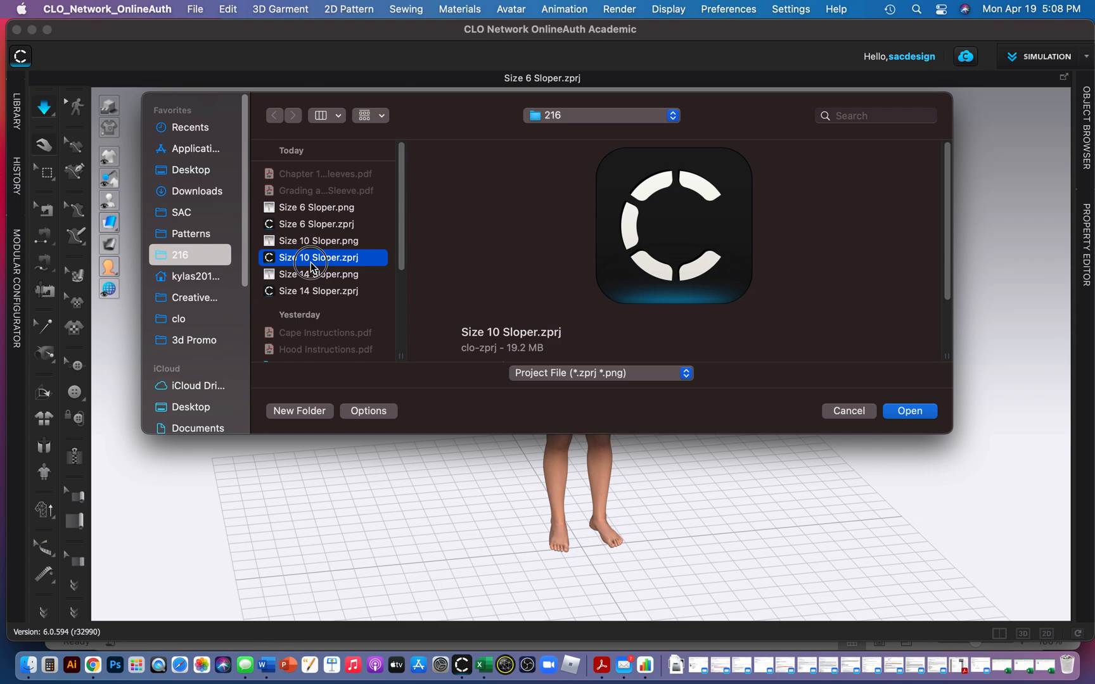
left_click(909, 410)
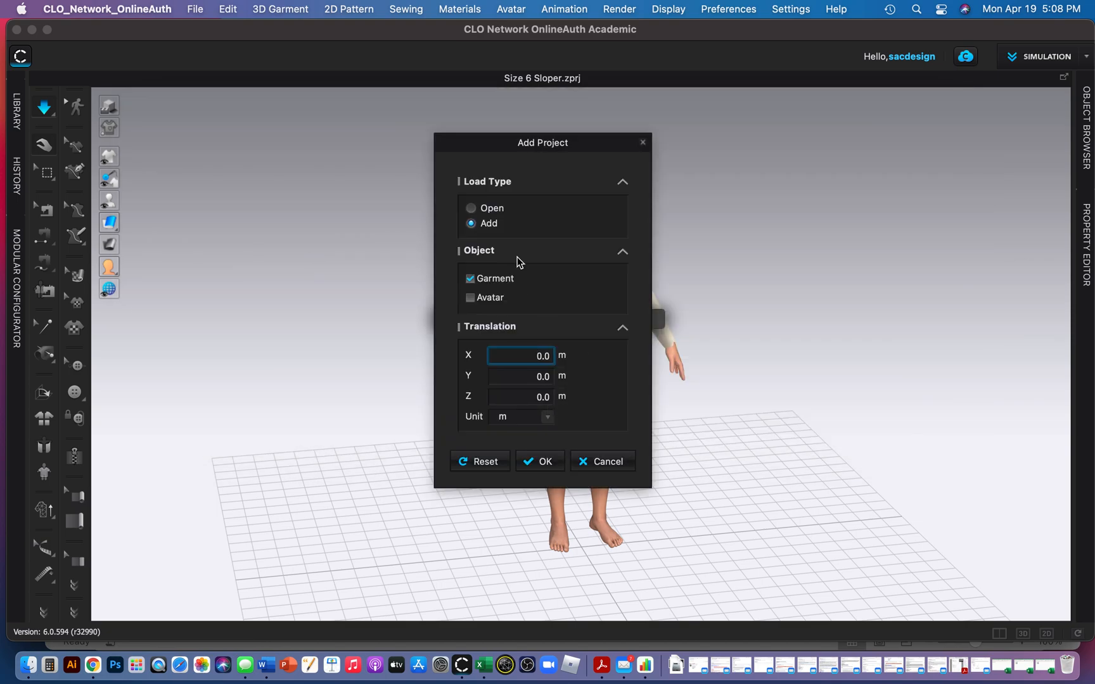
mouse_move(554, 149)
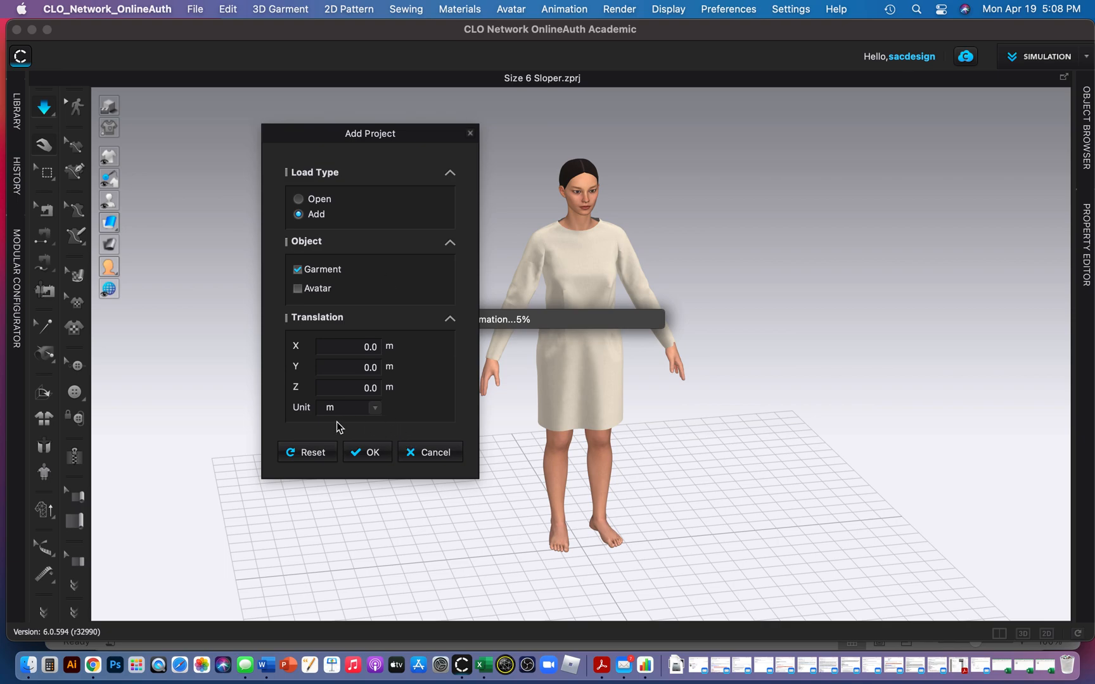
mouse_move(356, 334)
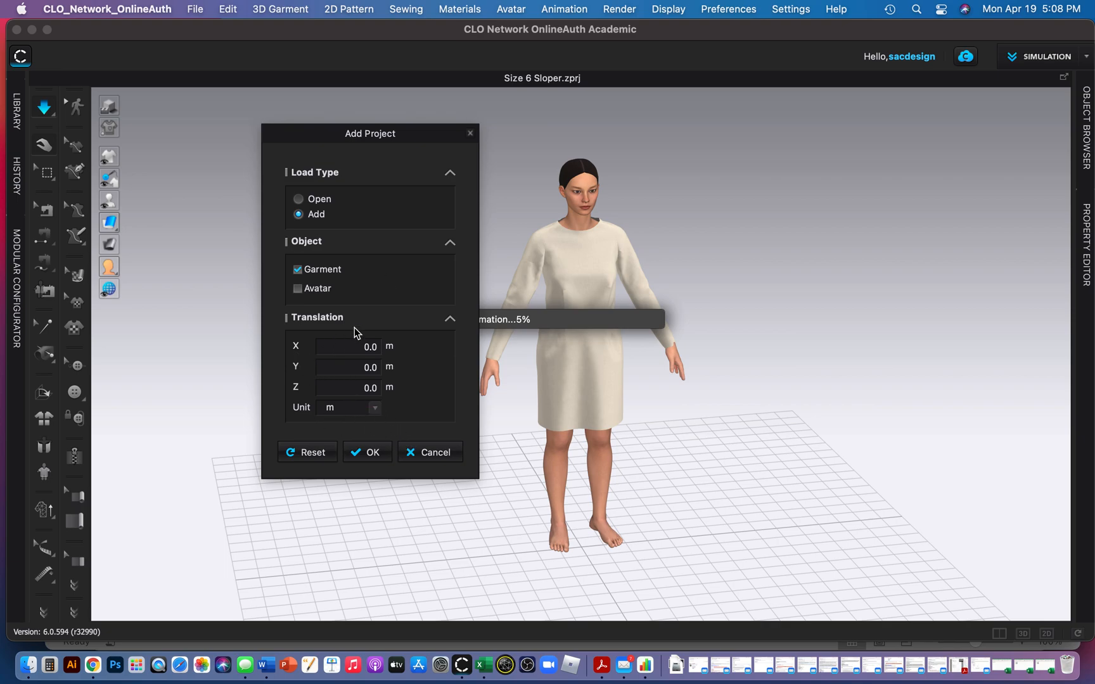
mouse_move(385, 336)
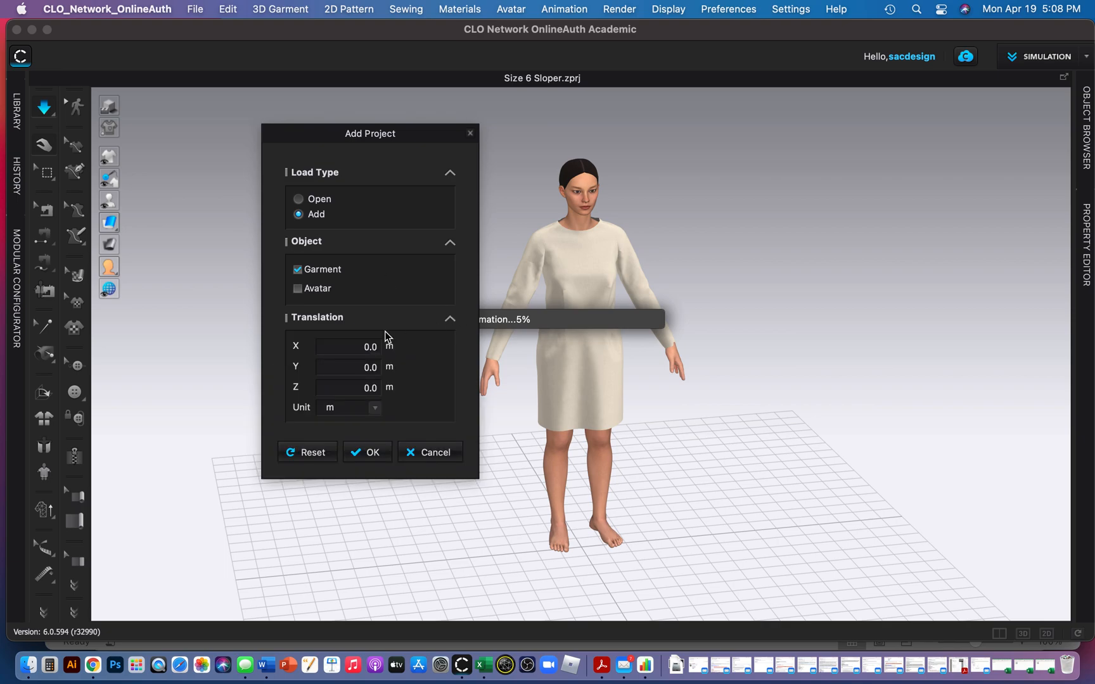
mouse_move(398, 409)
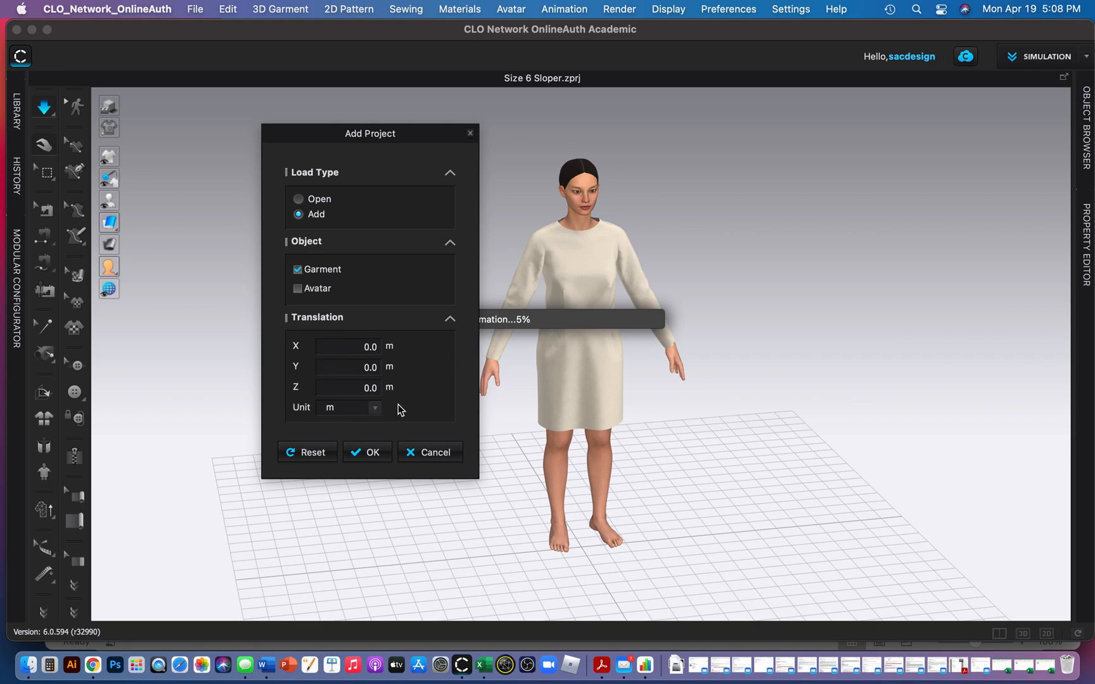
mouse_move(370, 390)
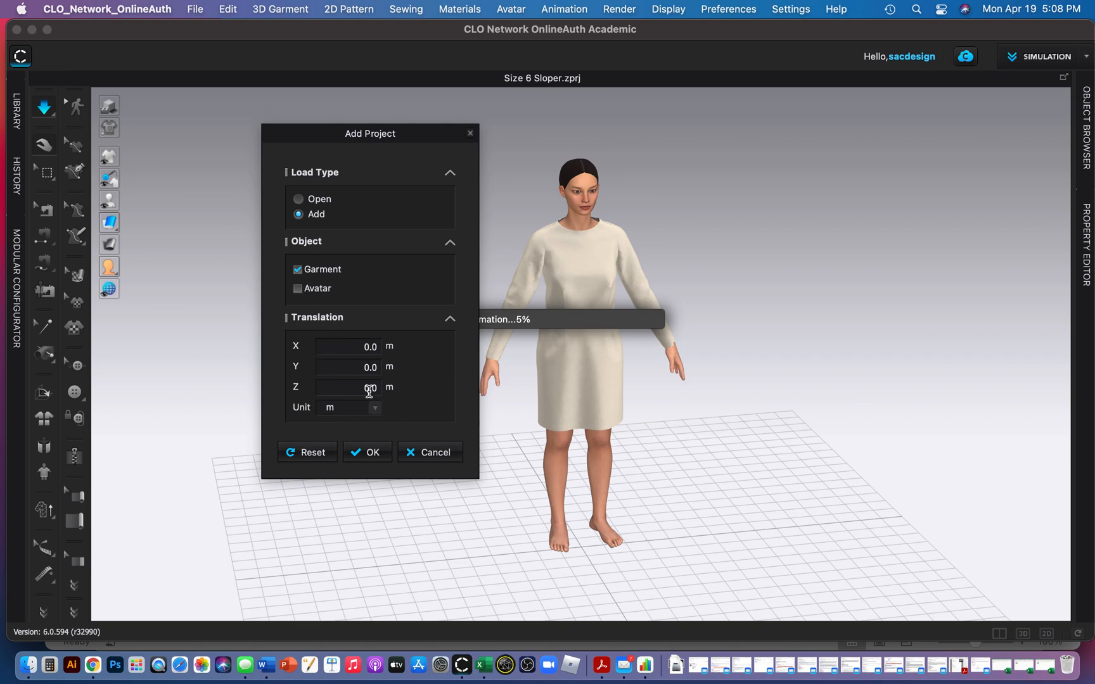
mouse_move(354, 348)
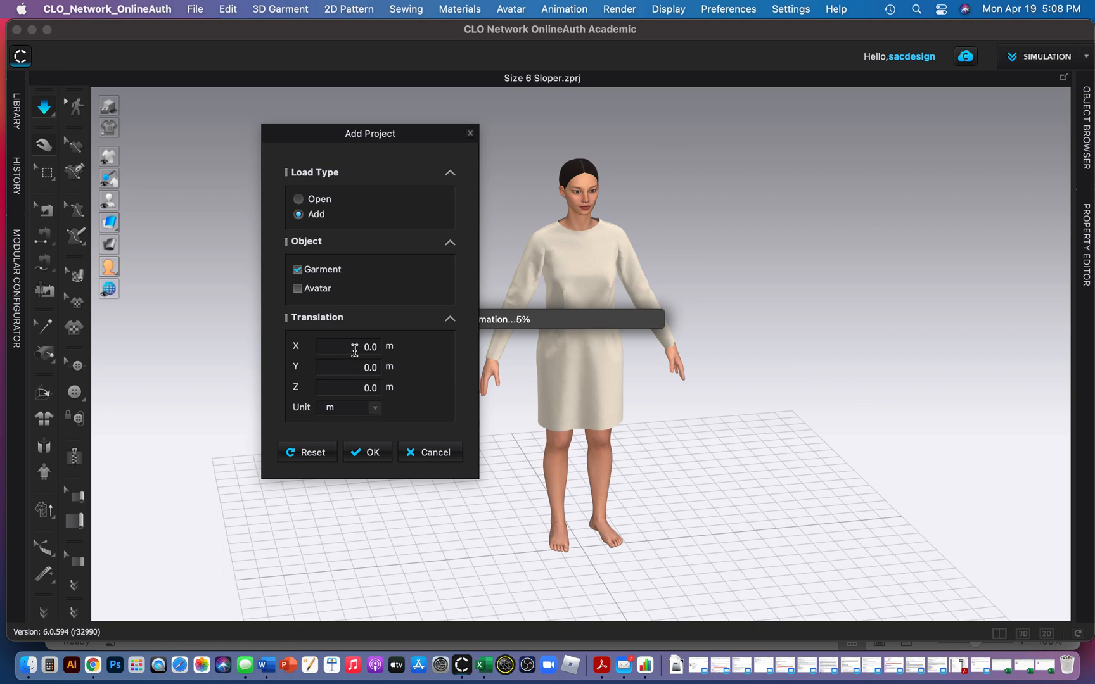
mouse_move(361, 516)
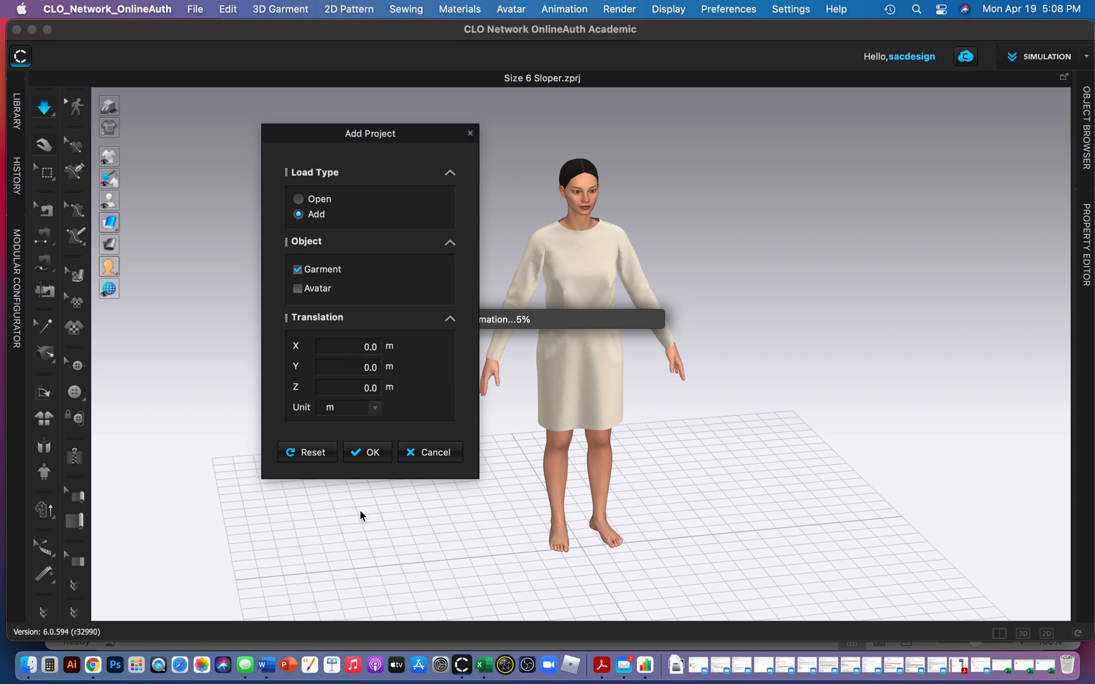
Load the project with its avatar, offset 1 m along Translation X.
left_click(348, 347)
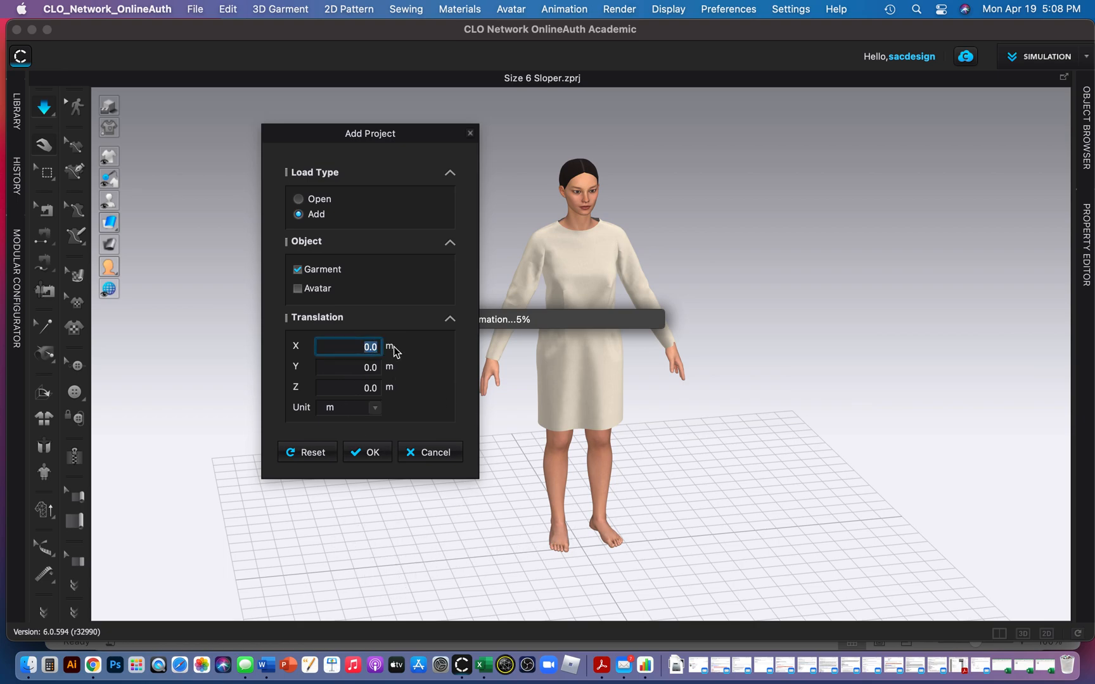
mouse_move(528, 375)
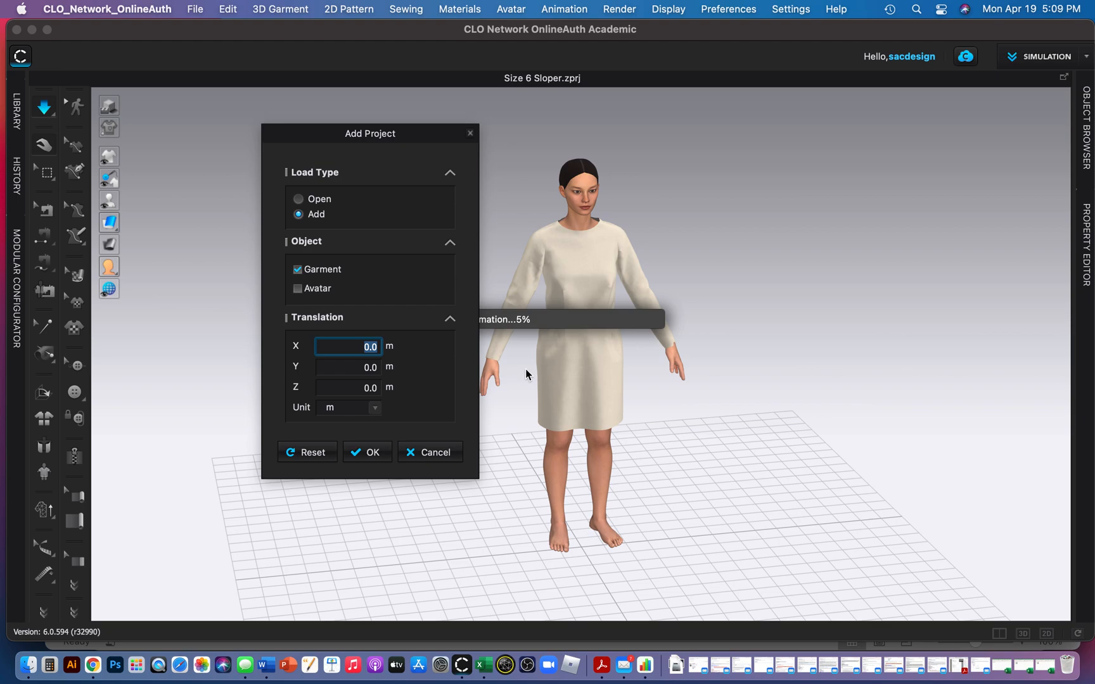
type("1")
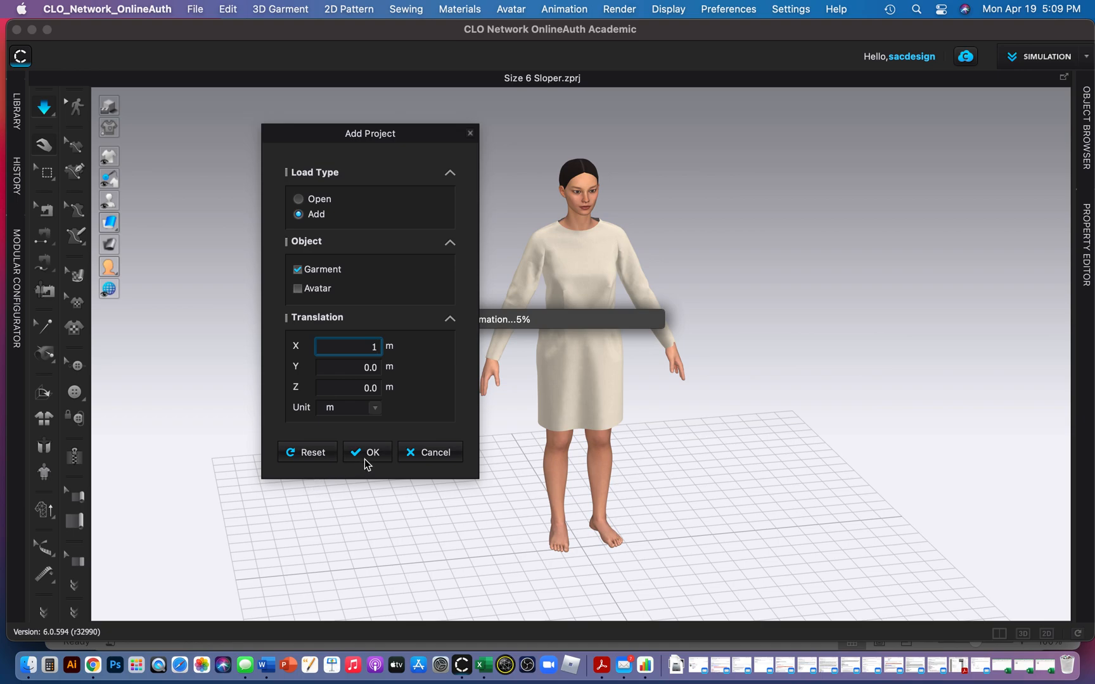
left_click(365, 452)
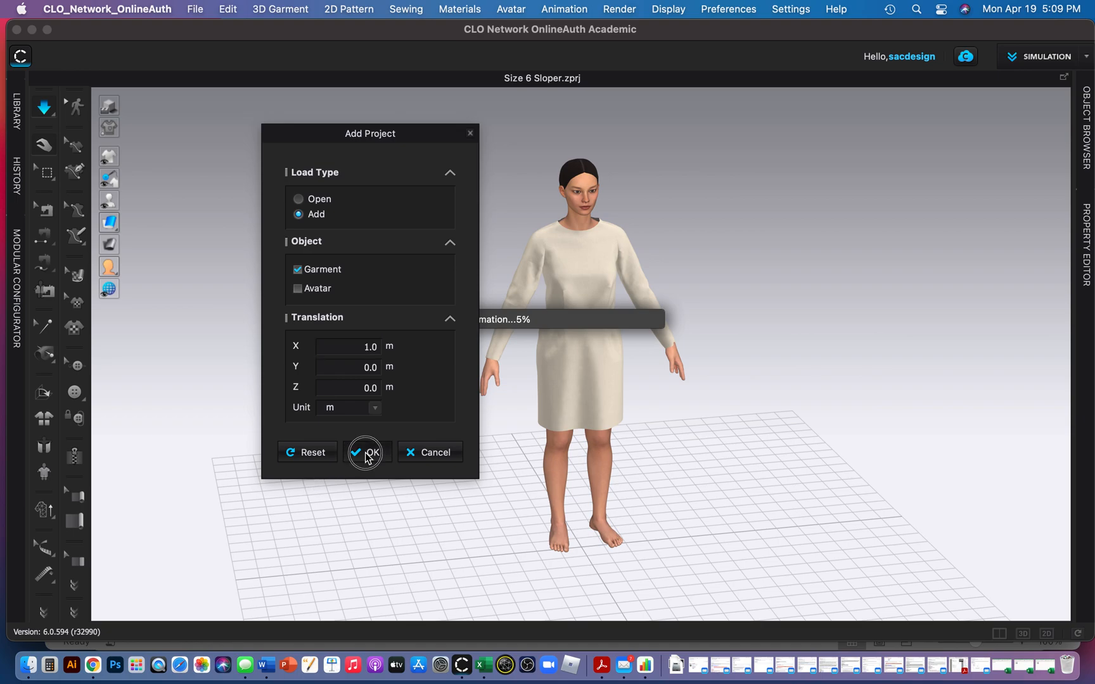
mouse_move(322, 289)
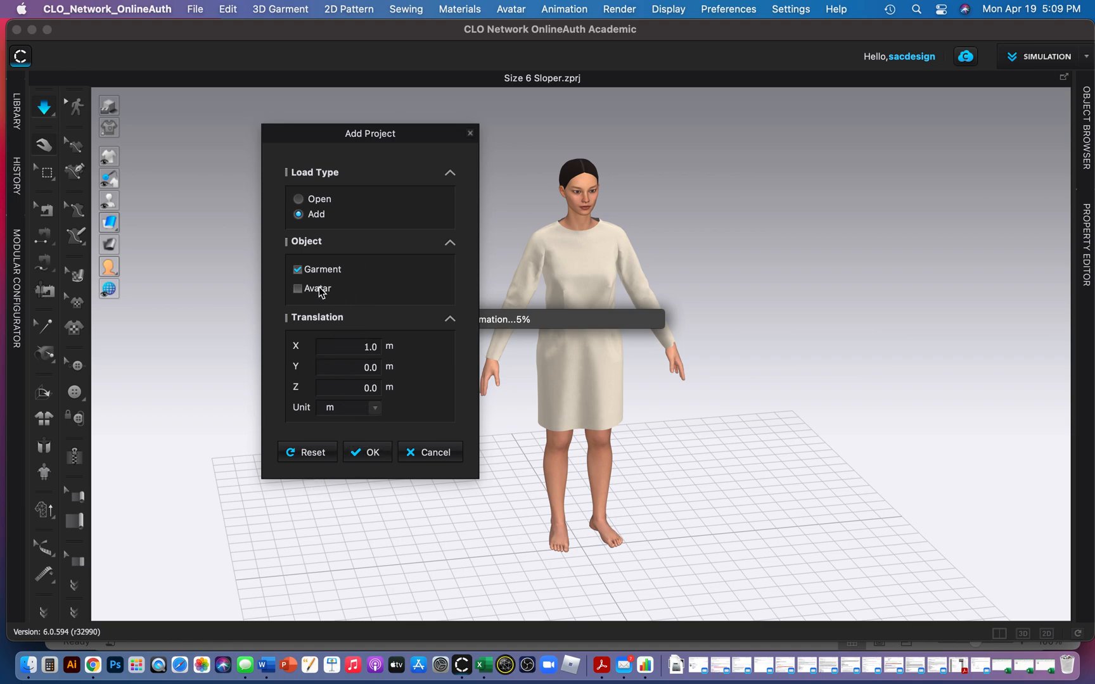
left_click(298, 288)
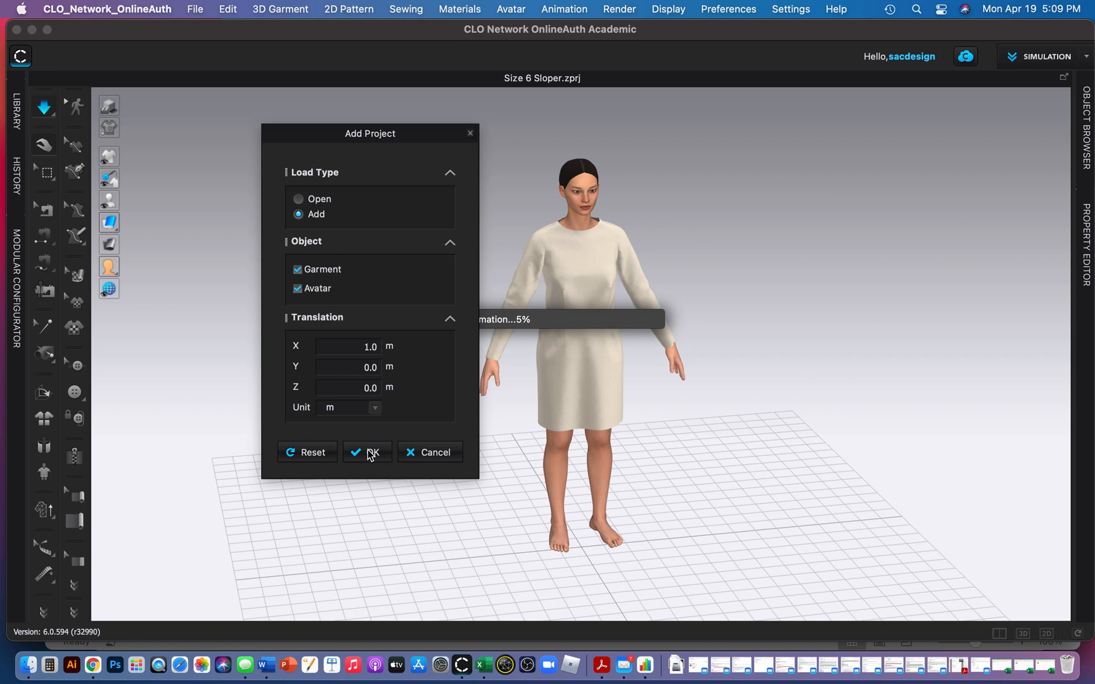
left_click(369, 453)
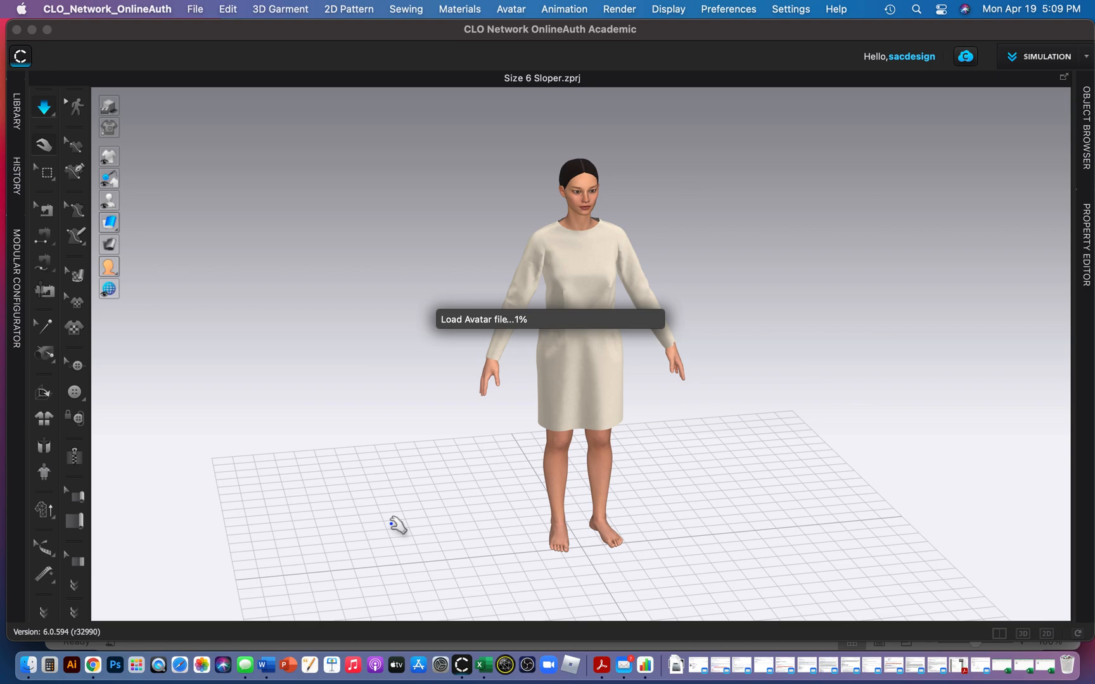
mouse_move(385, 546)
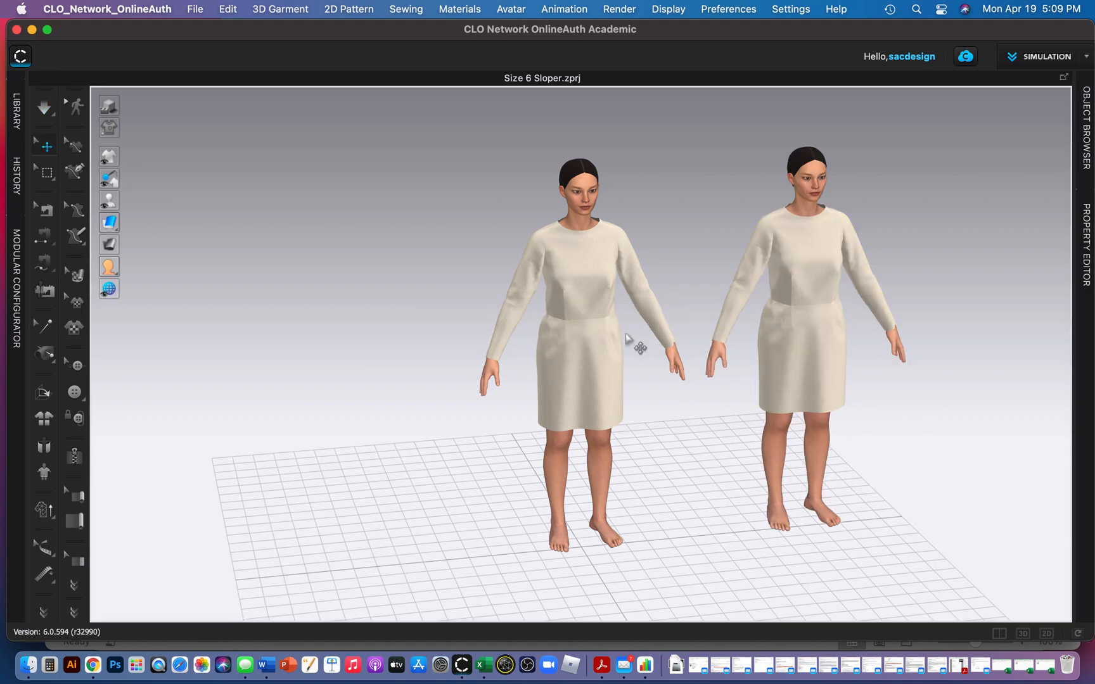
left_click(194, 9)
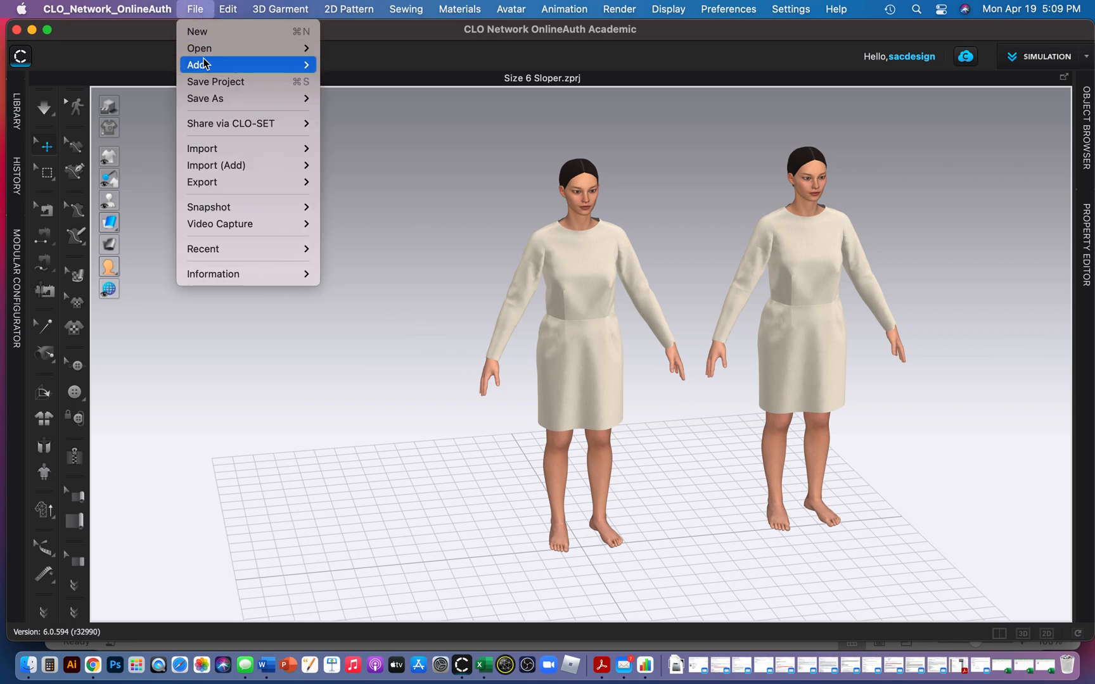
mouse_move(213, 49)
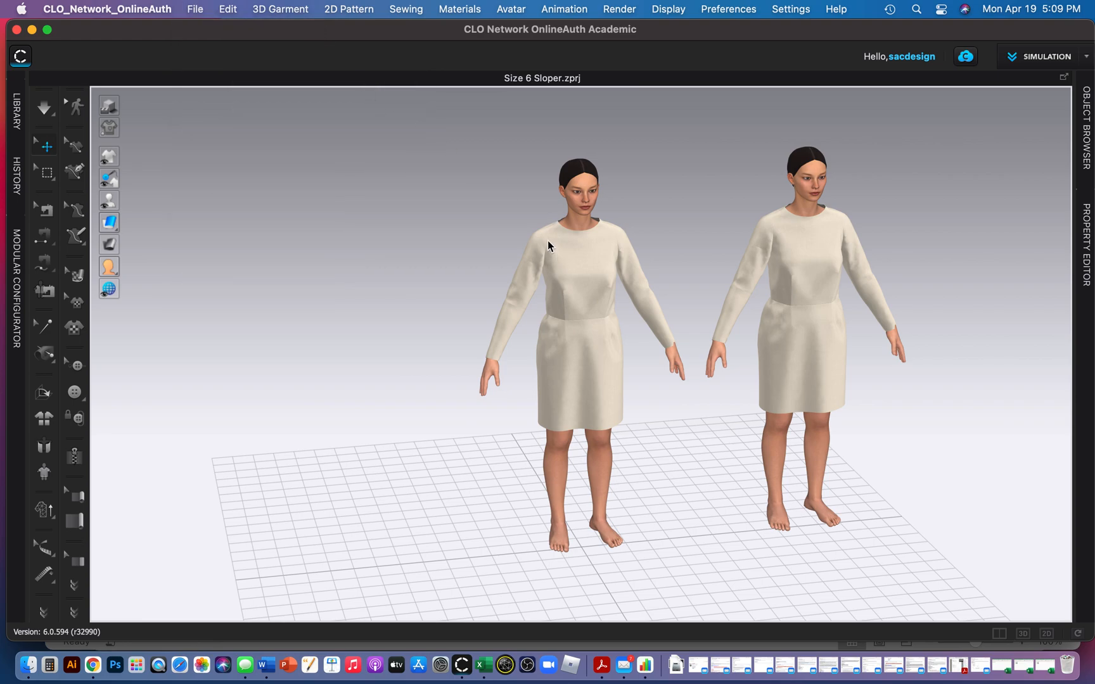
Add Size 14 Sloper.zprj with its avatar, offset -1 m in X.
left_click(194, 8)
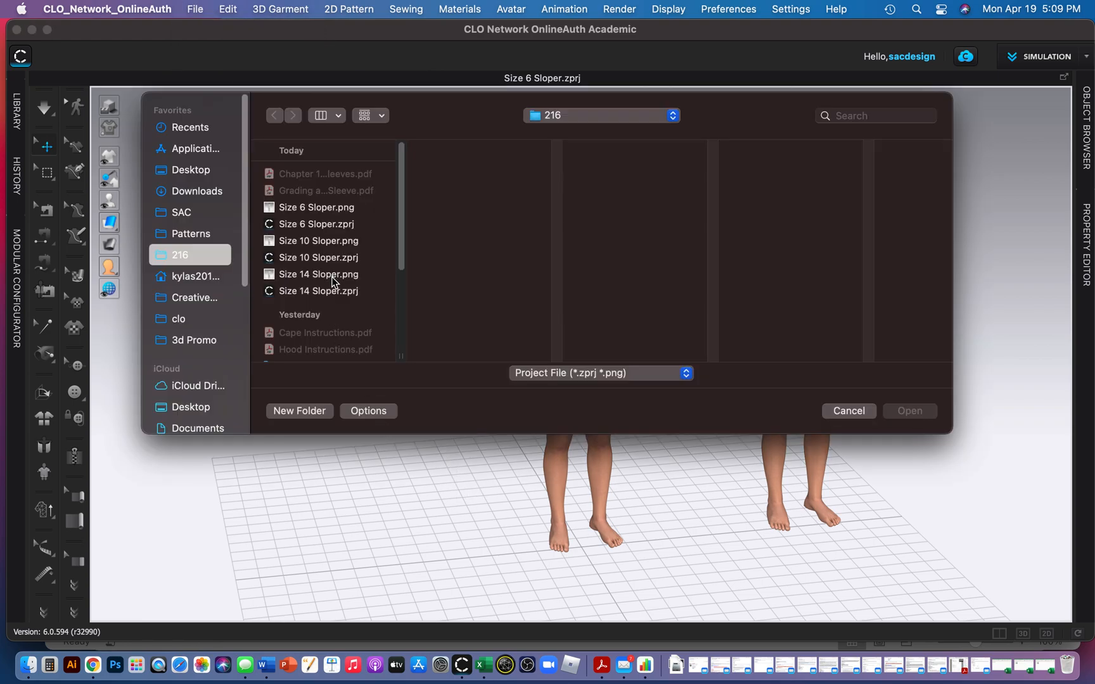
left_click(319, 291)
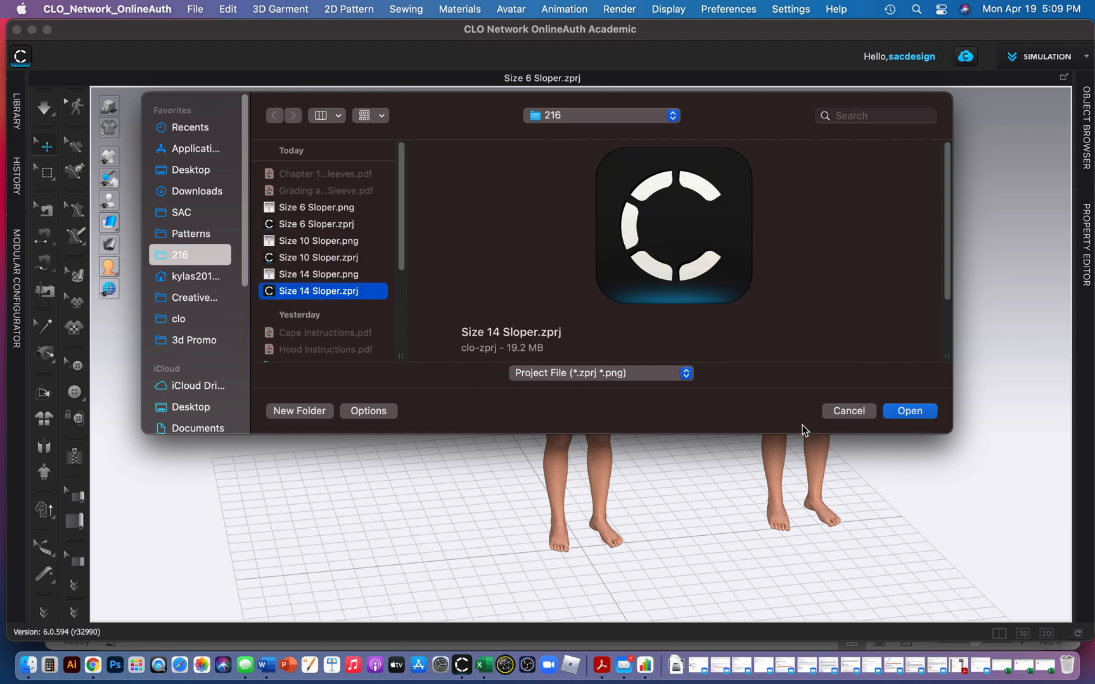
left_click(909, 410)
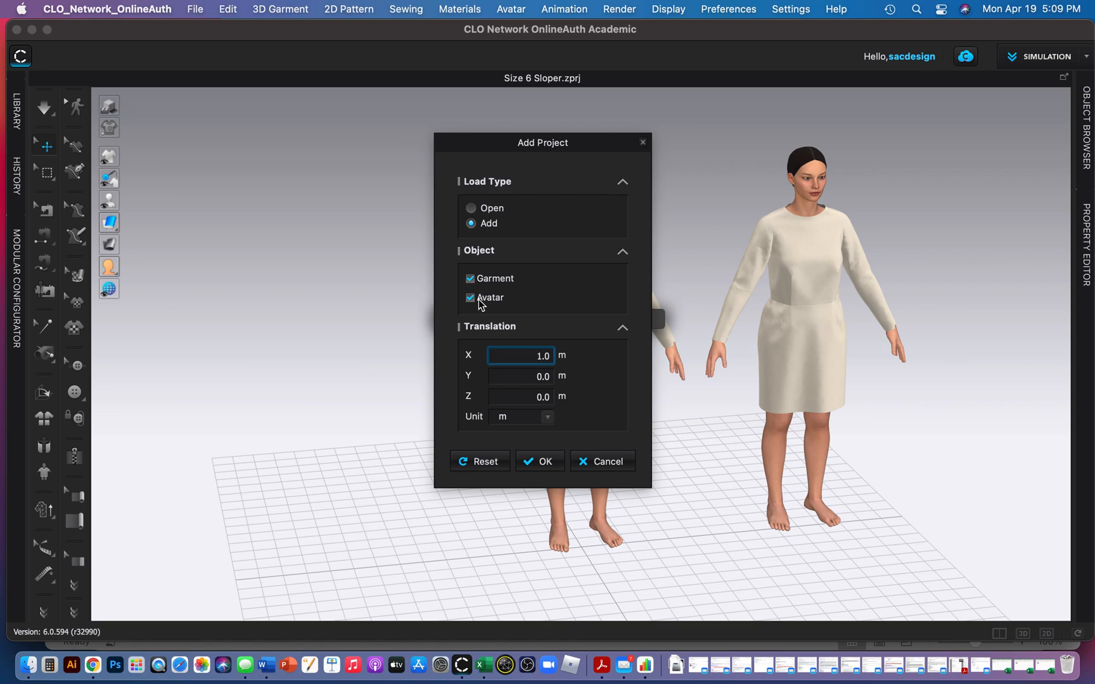
mouse_move(539, 396)
type("-1")
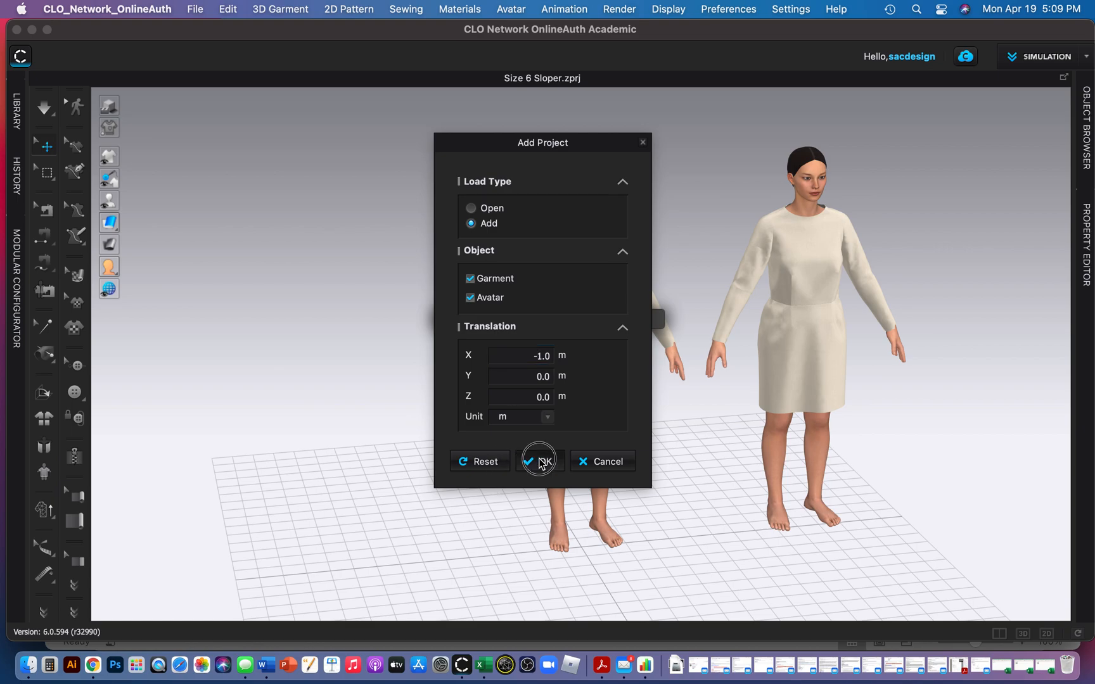
left_click(540, 461)
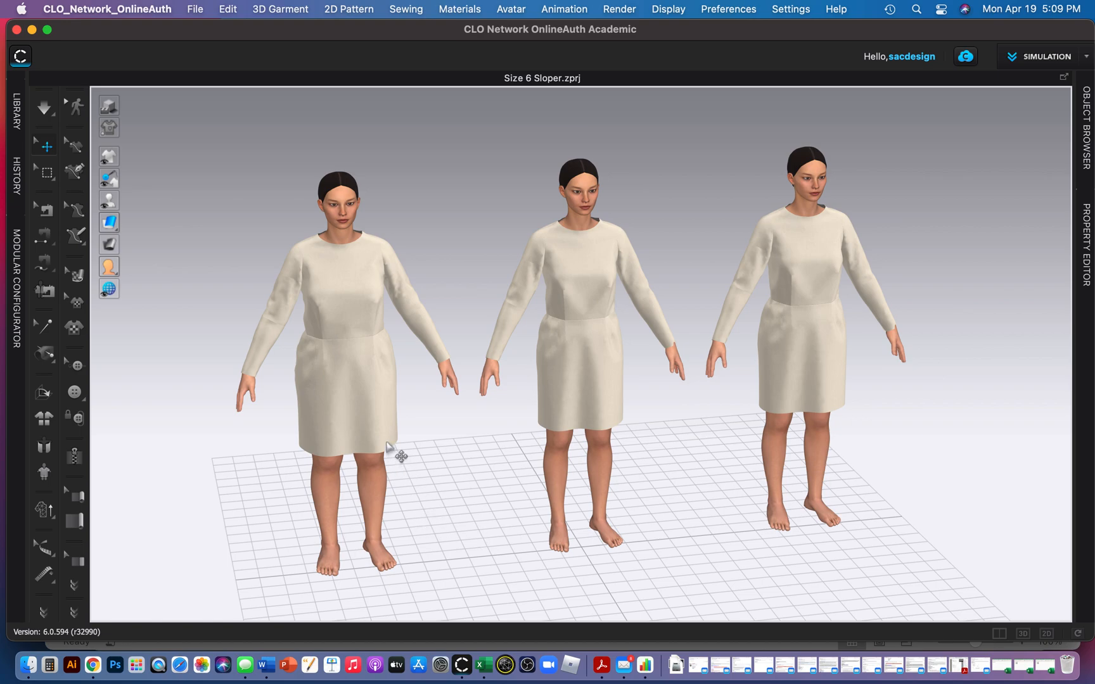
mouse_move(513, 398)
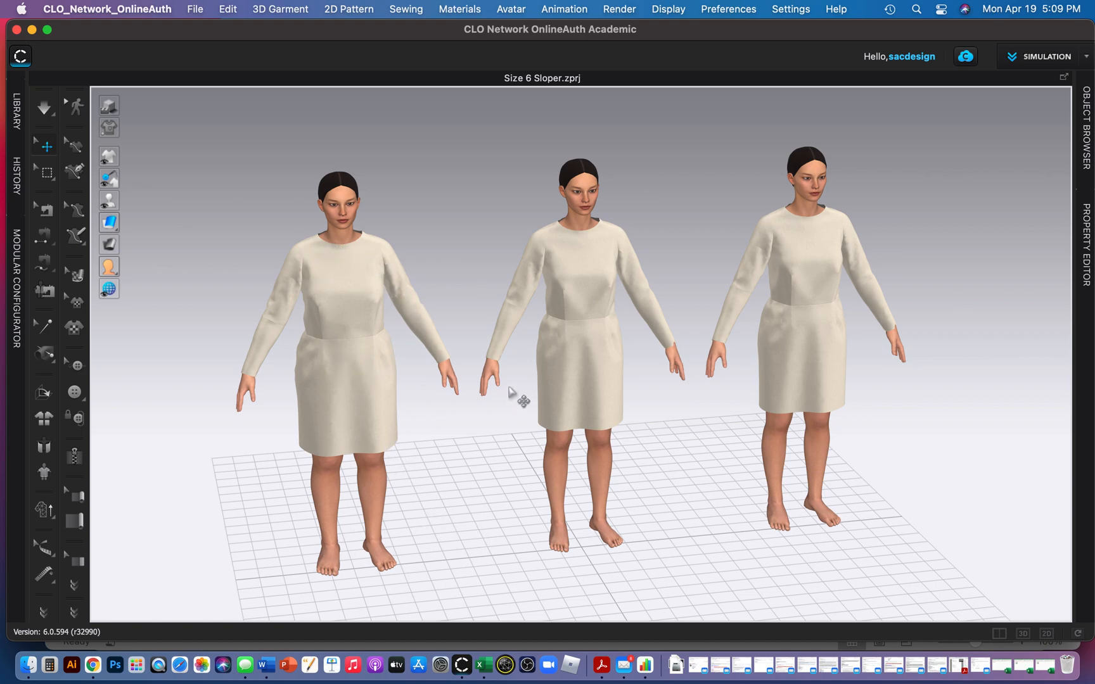
mouse_move(803, 258)
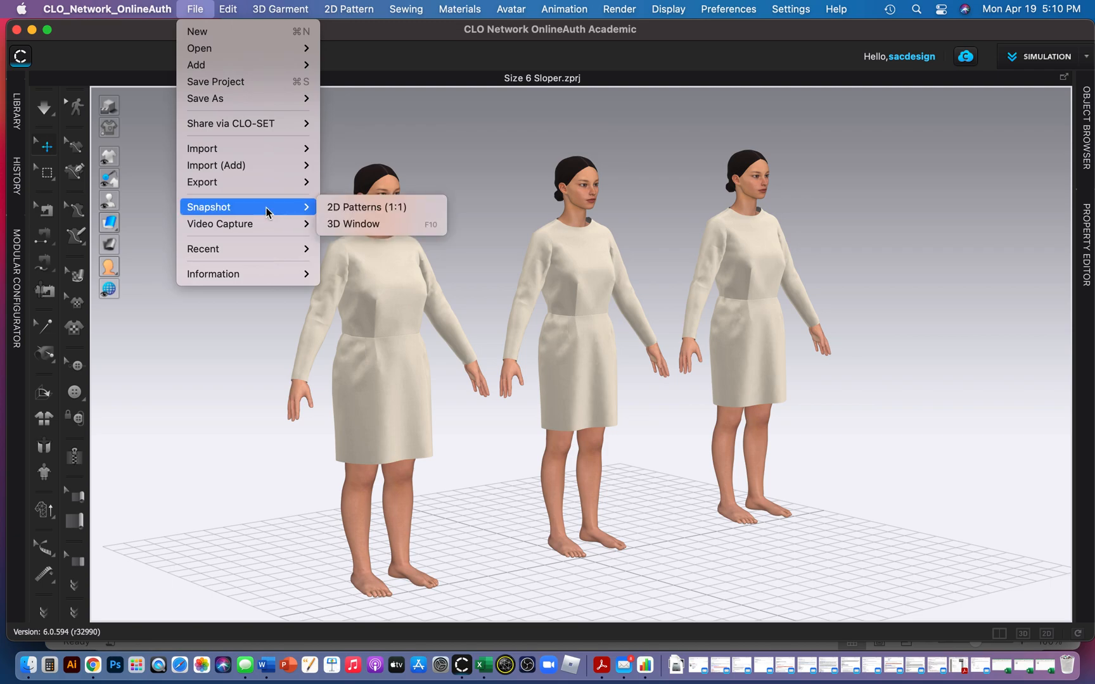
Take a 3D view snapshot and name the file 'size run'.
left_click(354, 224)
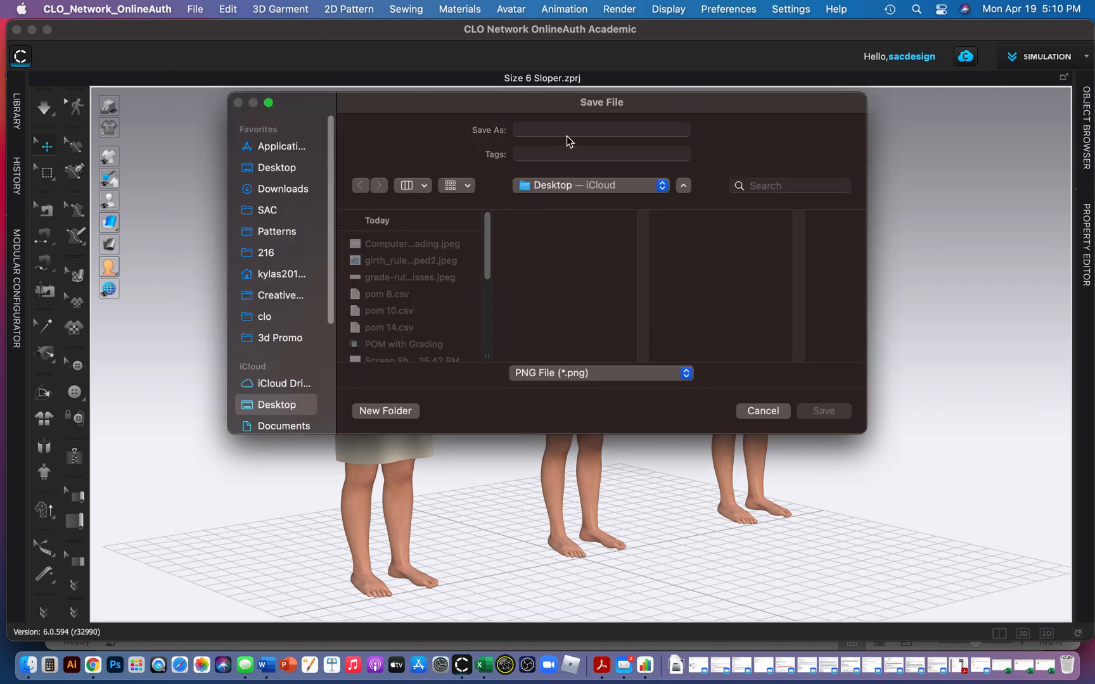
type("s")
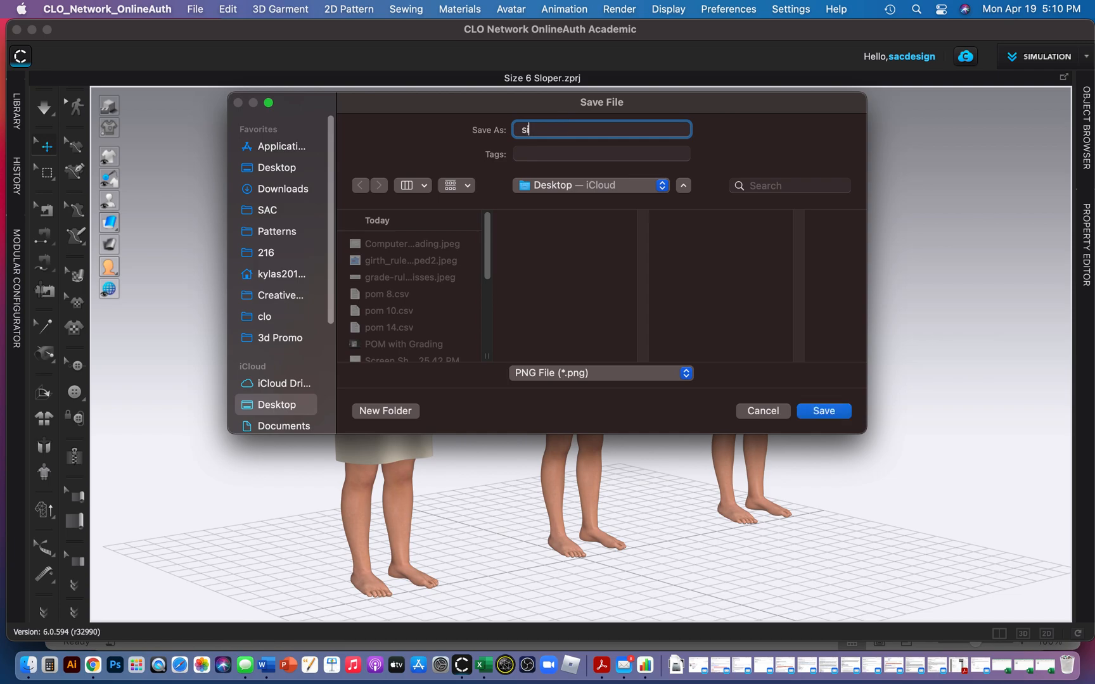
type("ize run")
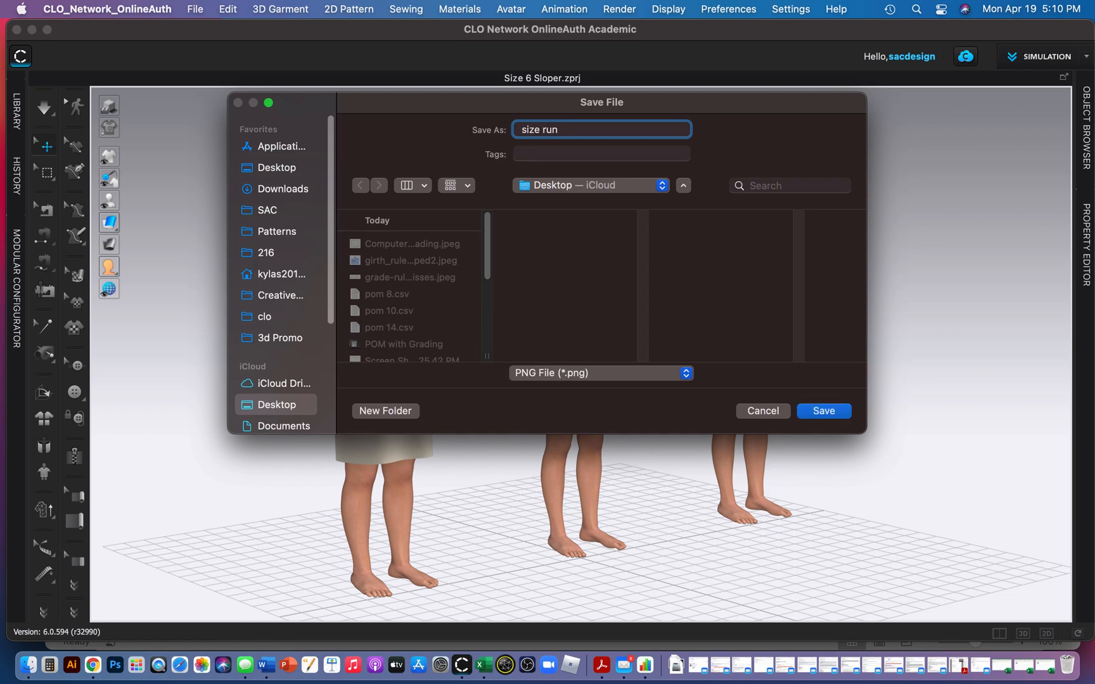
left_click(822, 411)
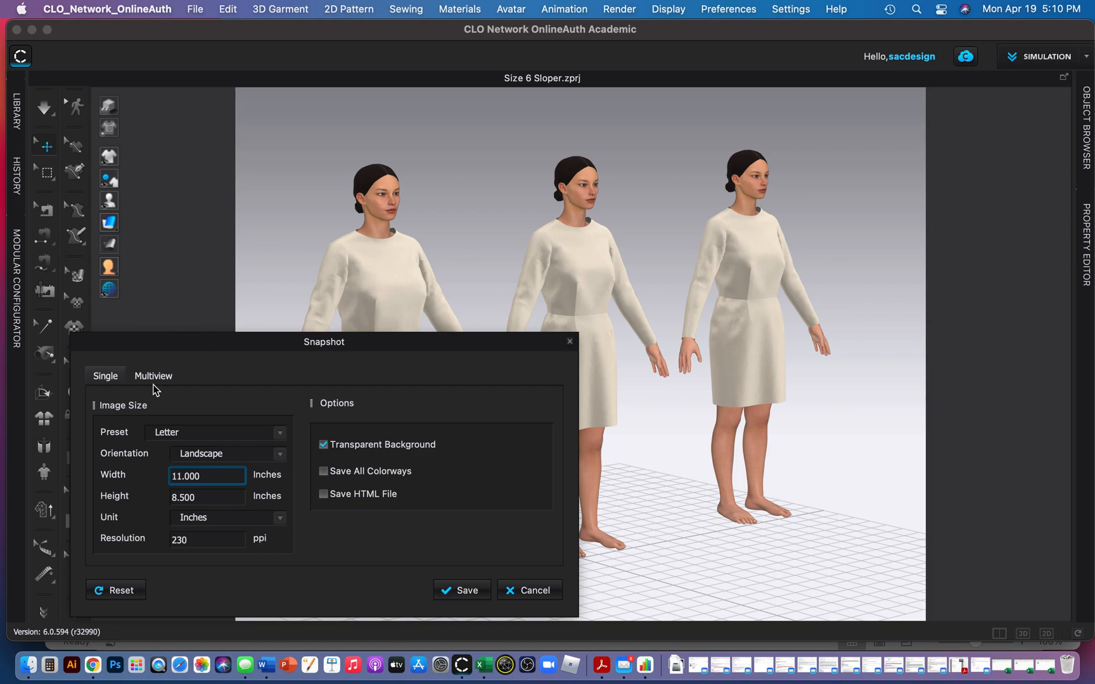
Switch to a multiview snapshot layout and save the images.
left_click(152, 375)
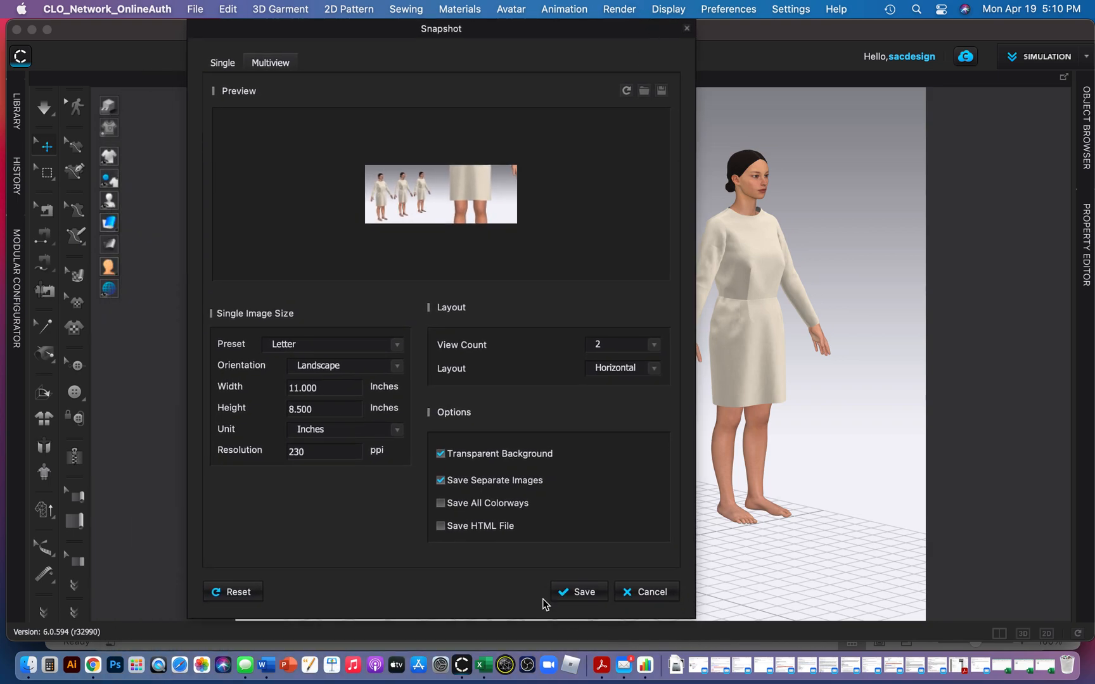
left_click(579, 592)
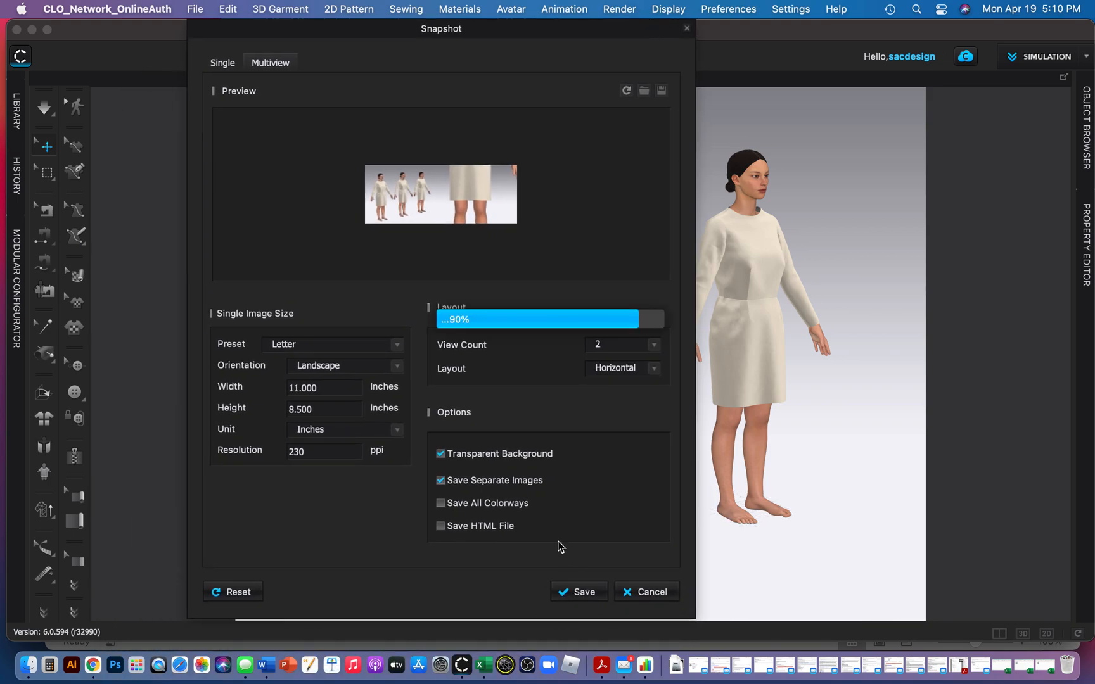
left_click(578, 591)
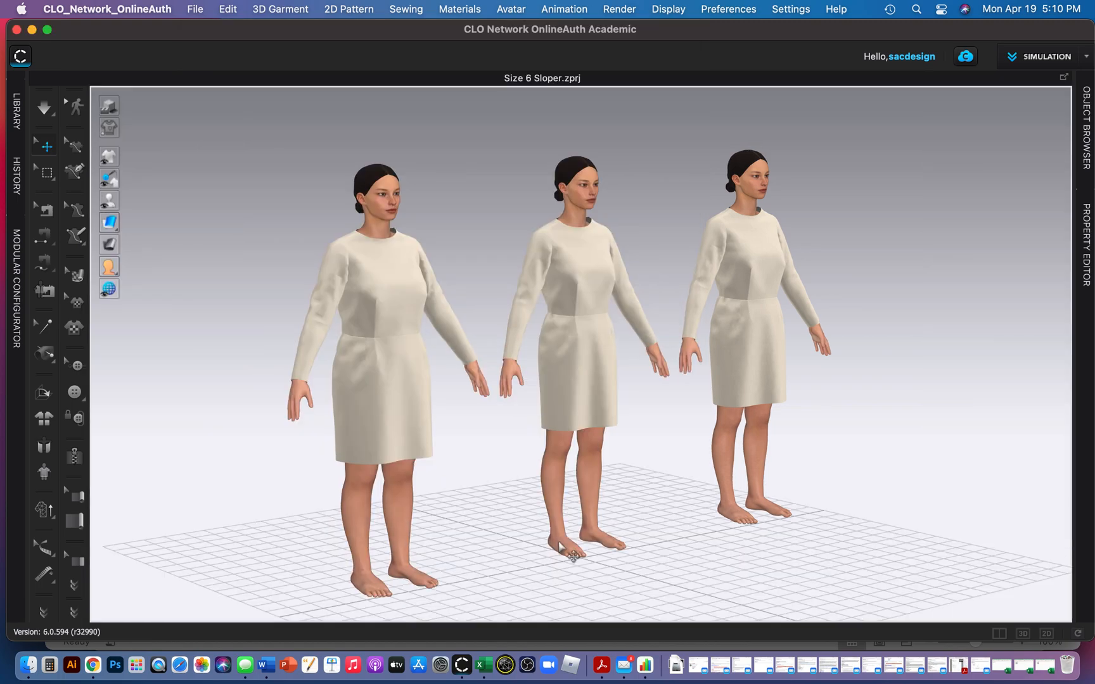
mouse_move(98, 664)
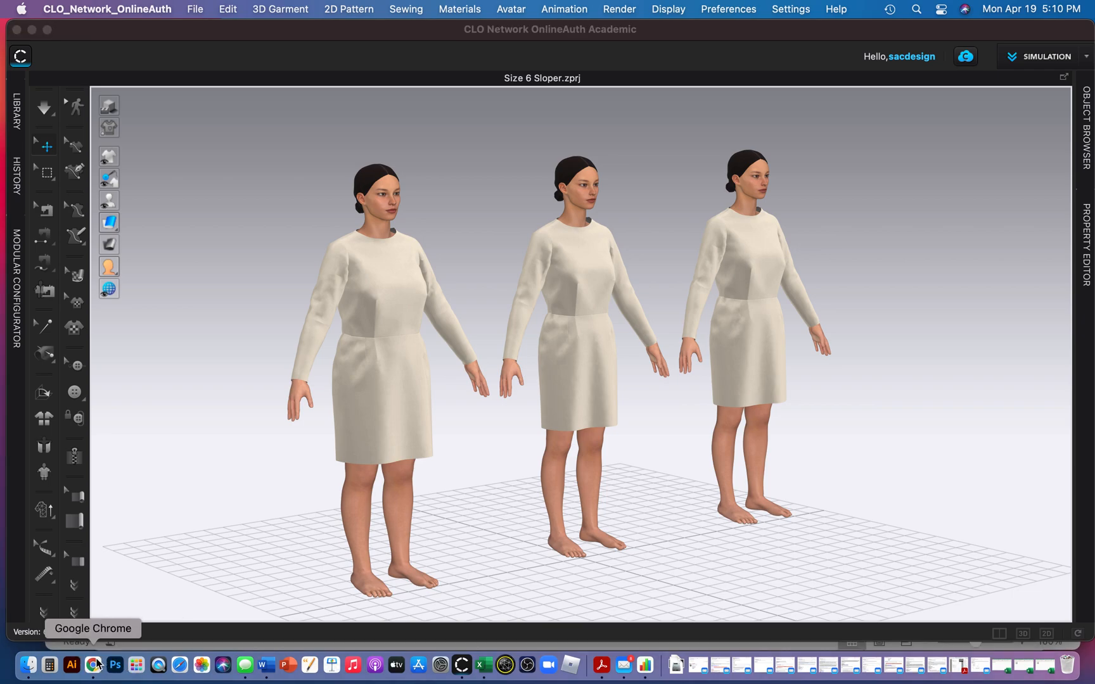
In Chrome, open clo3d.com, dismiss the CLO 6.1 popup, and download CLO Viewer.
left_click(93, 665)
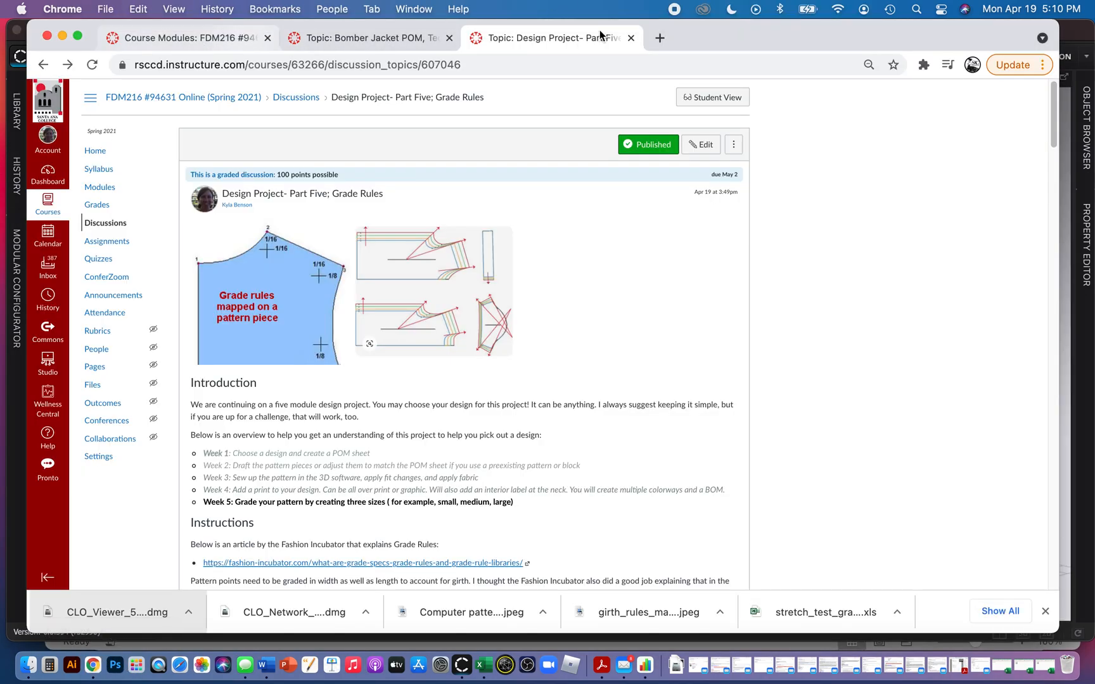
left_click(658, 38)
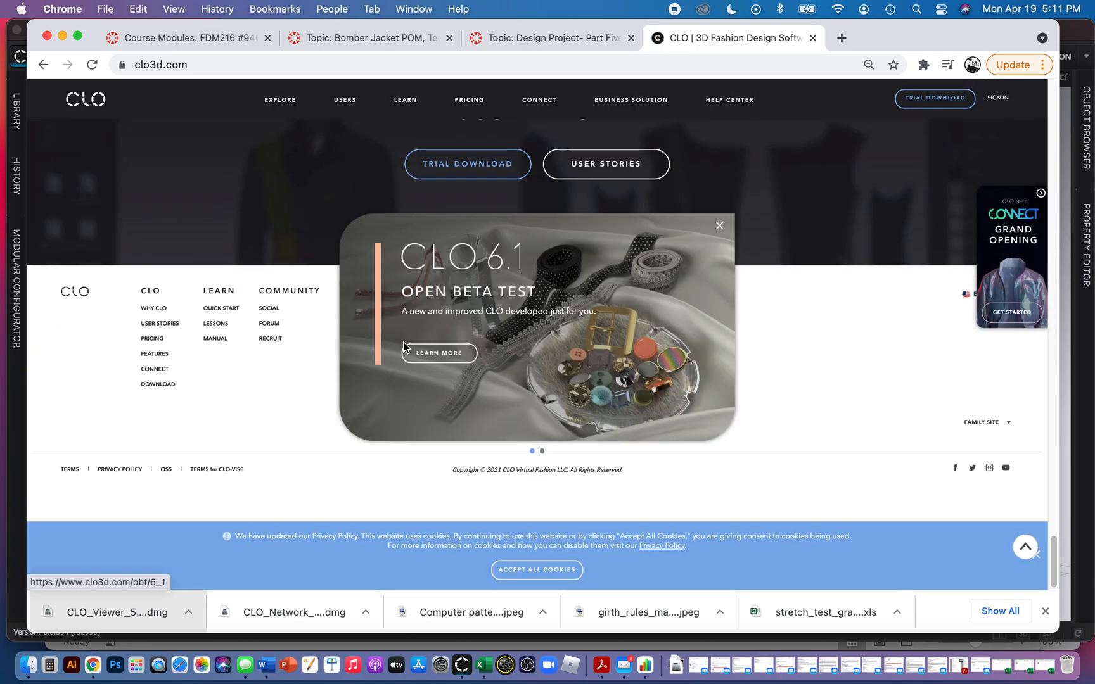
mouse_move(707, 307)
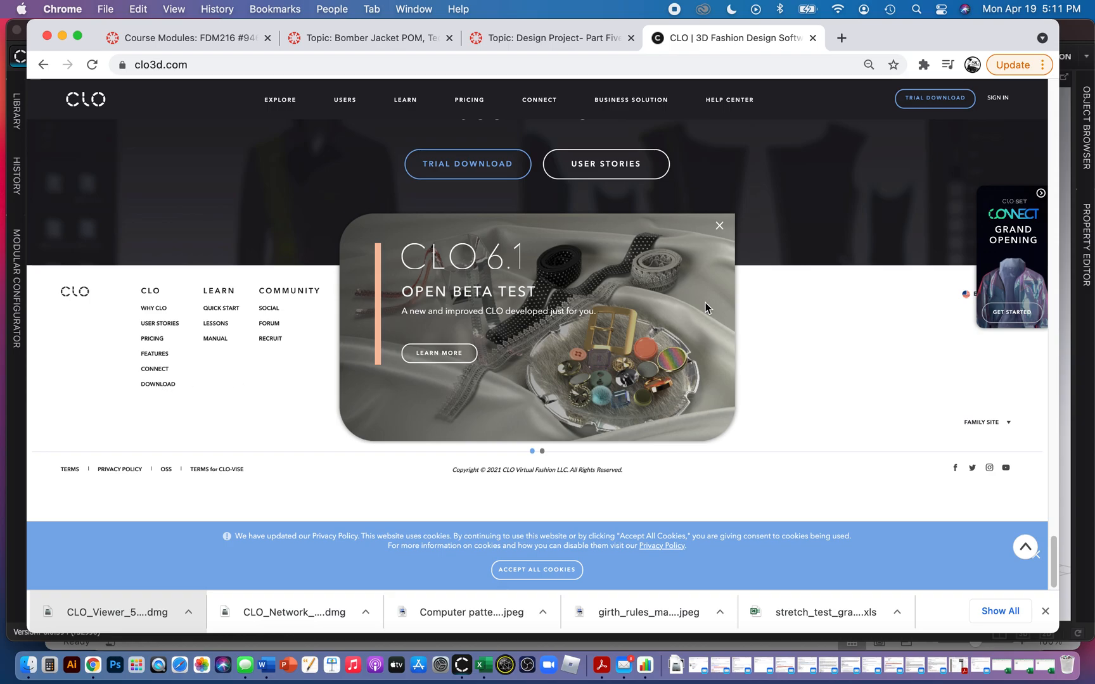
left_click(719, 225)
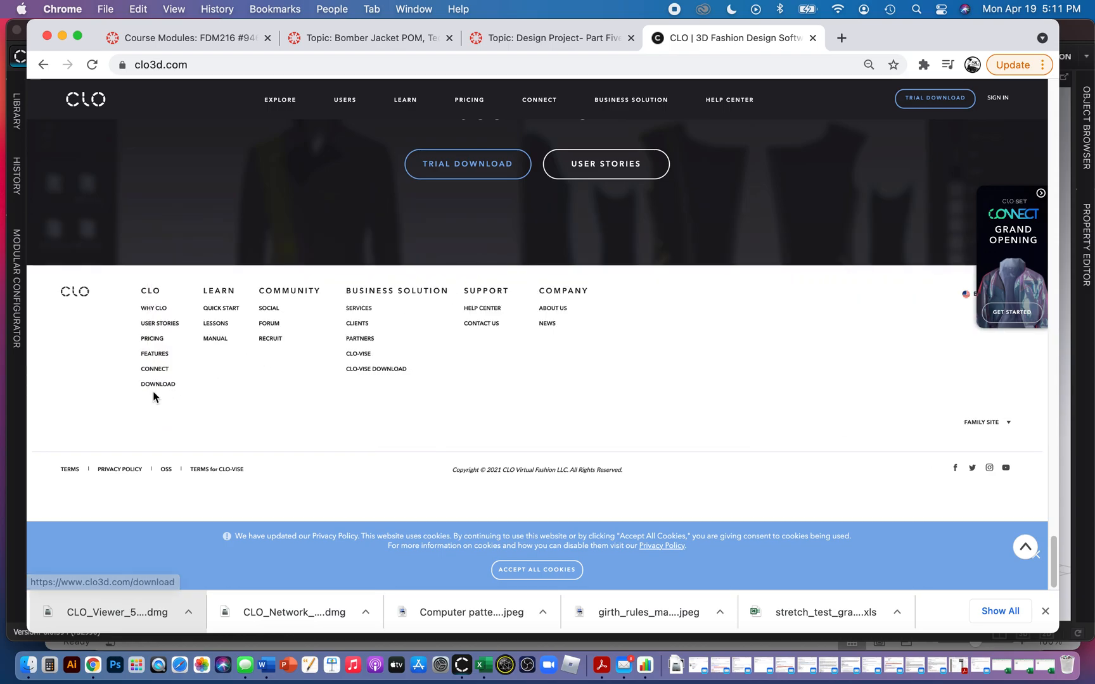
left_click(158, 384)
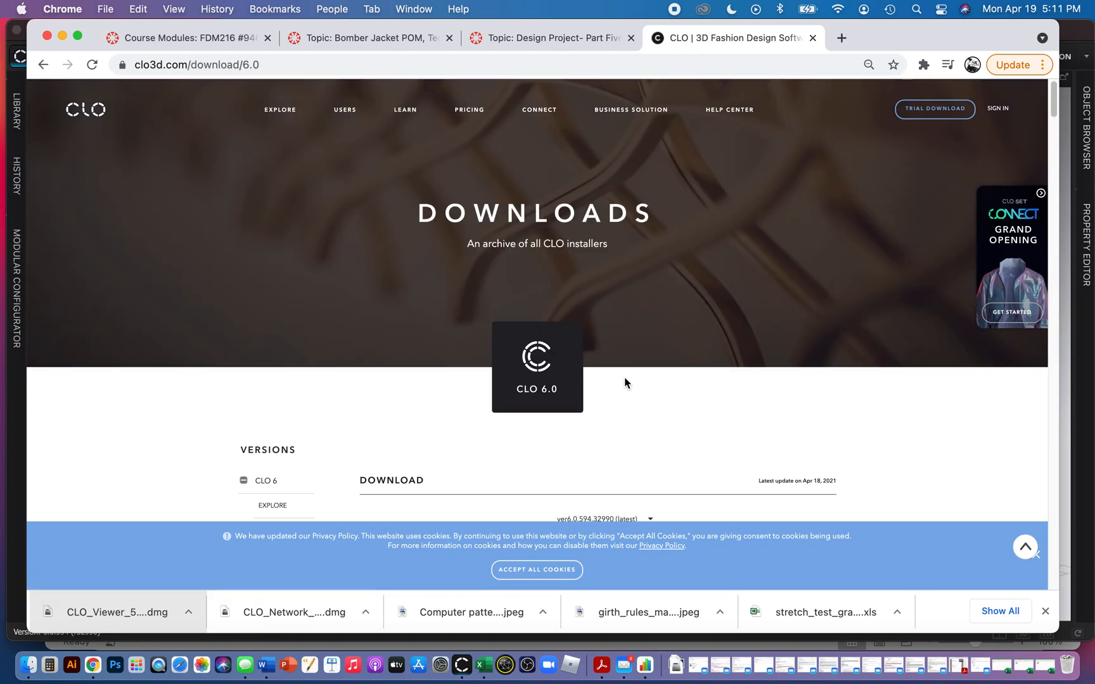
scroll("down", 3)
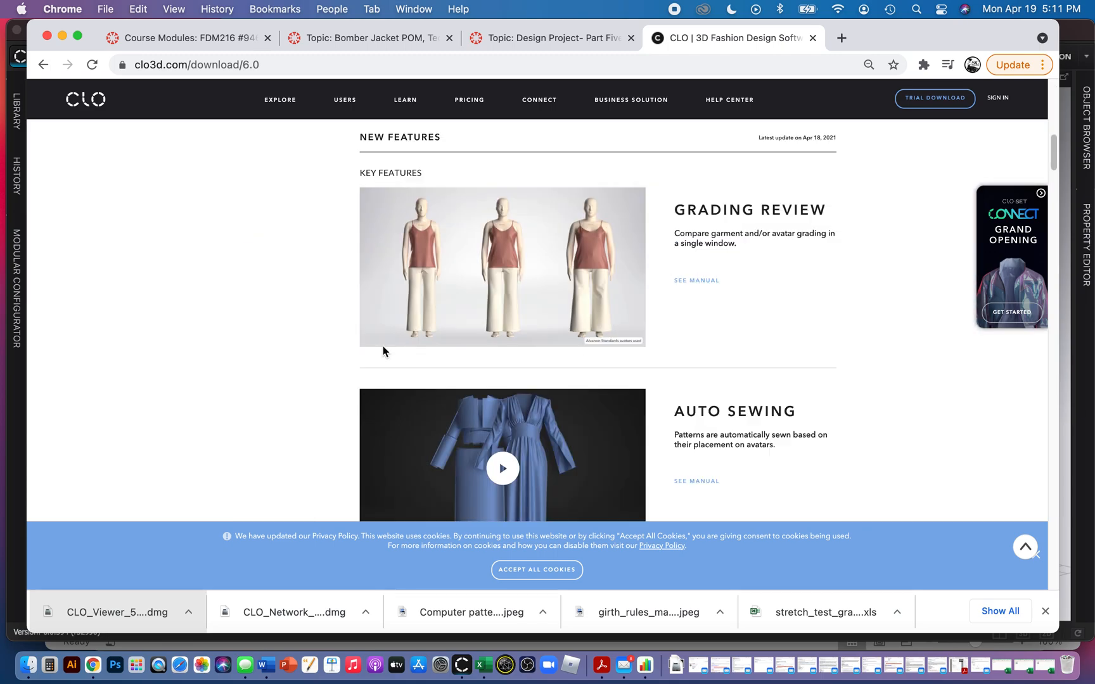
scroll("up", 3)
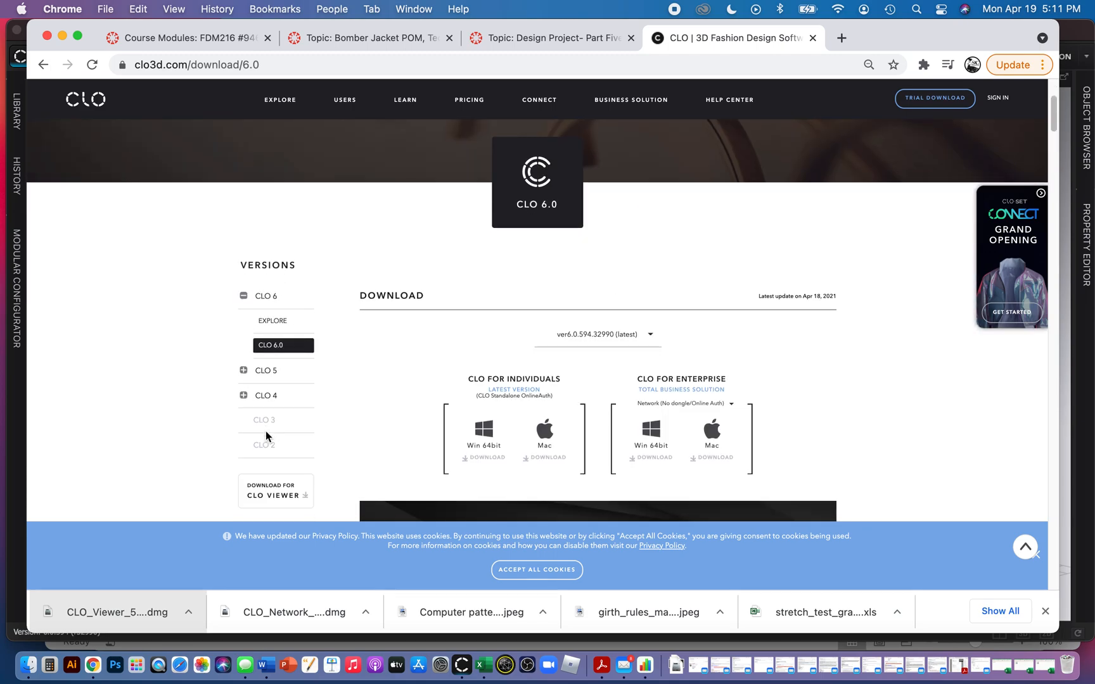
scroll("down", 3)
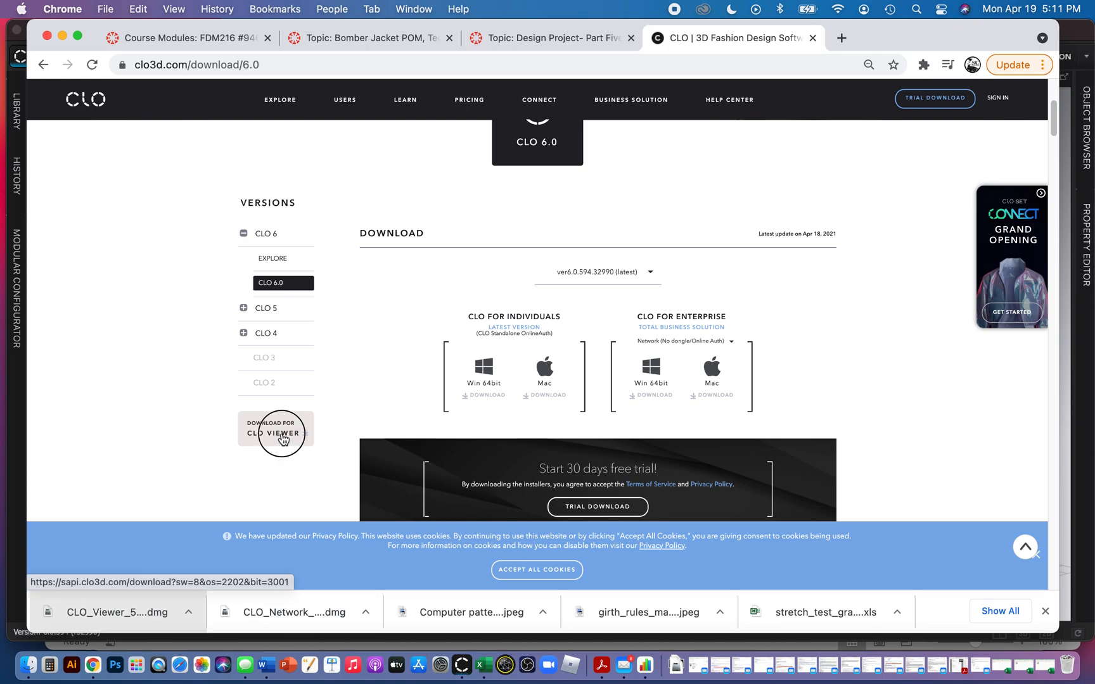
left_click(275, 429)
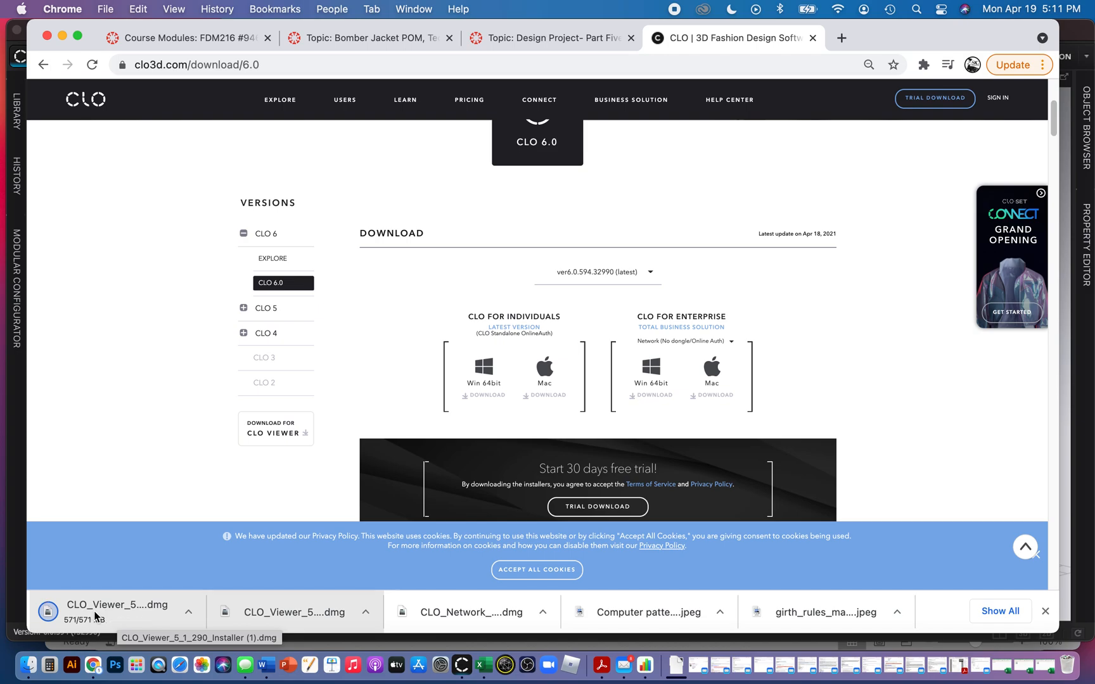
Try launching CLO_Viewer from Finder's Applications and dismiss the cannot-open warning.
left_click(28, 664)
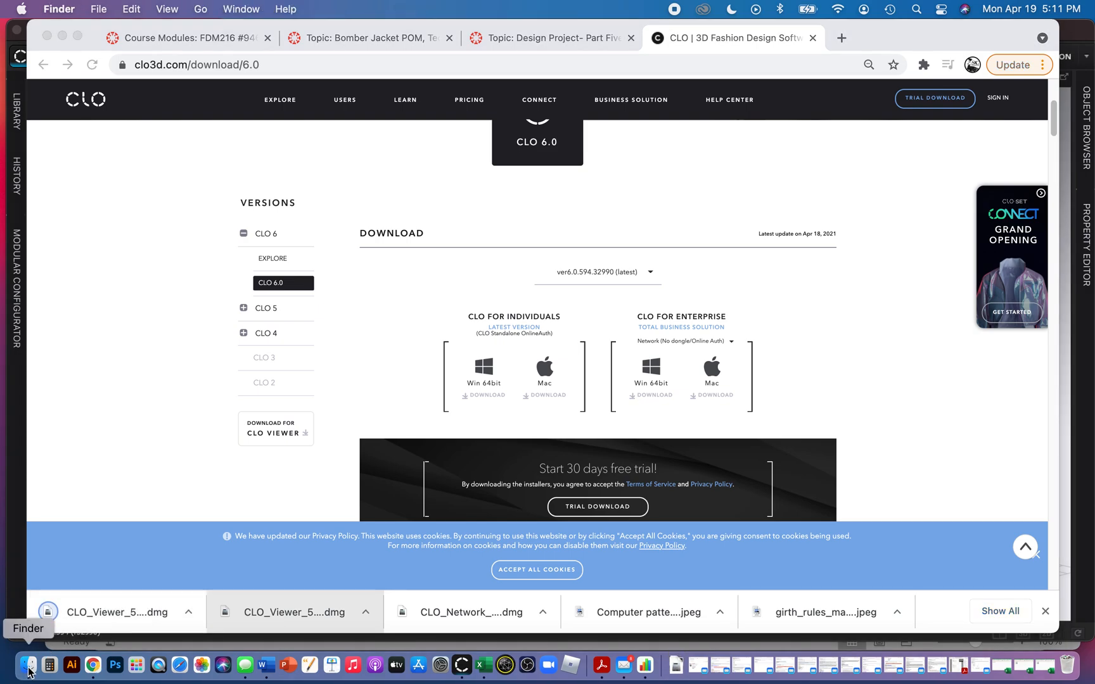
left_click(29, 665)
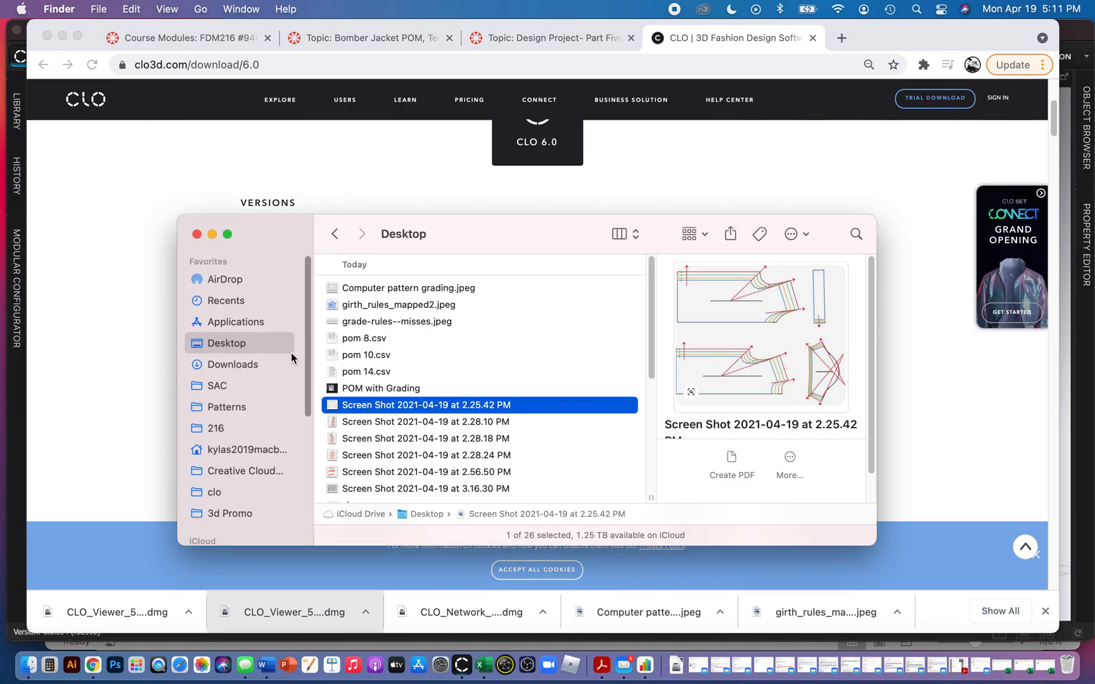
left_click(235, 322)
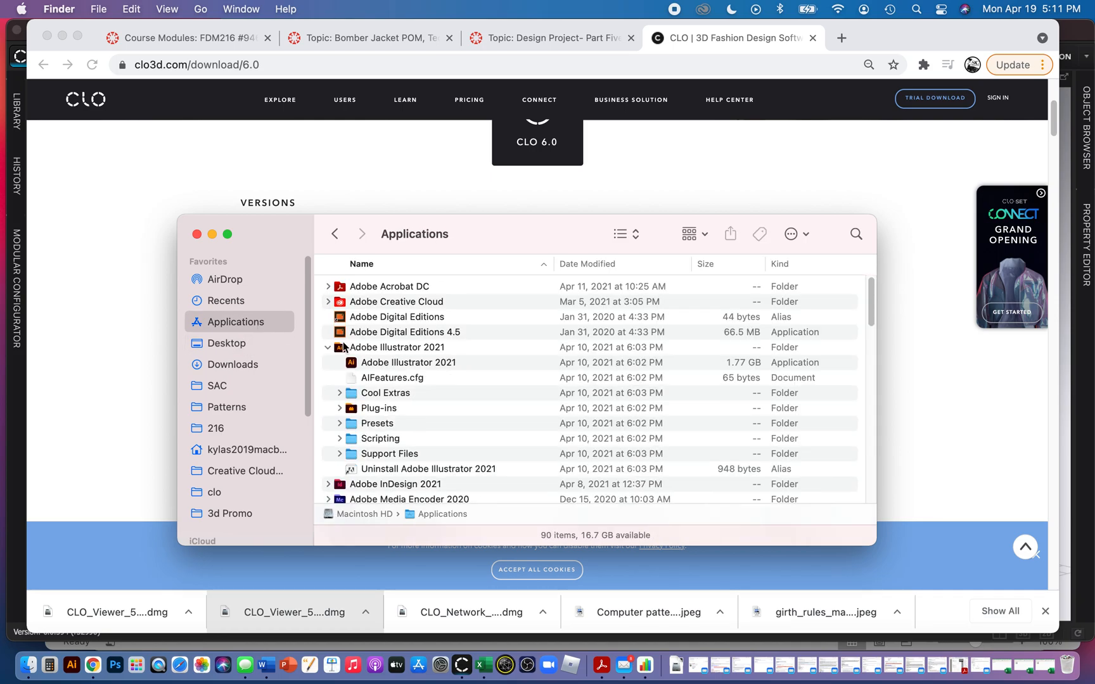
scroll("down", 3)
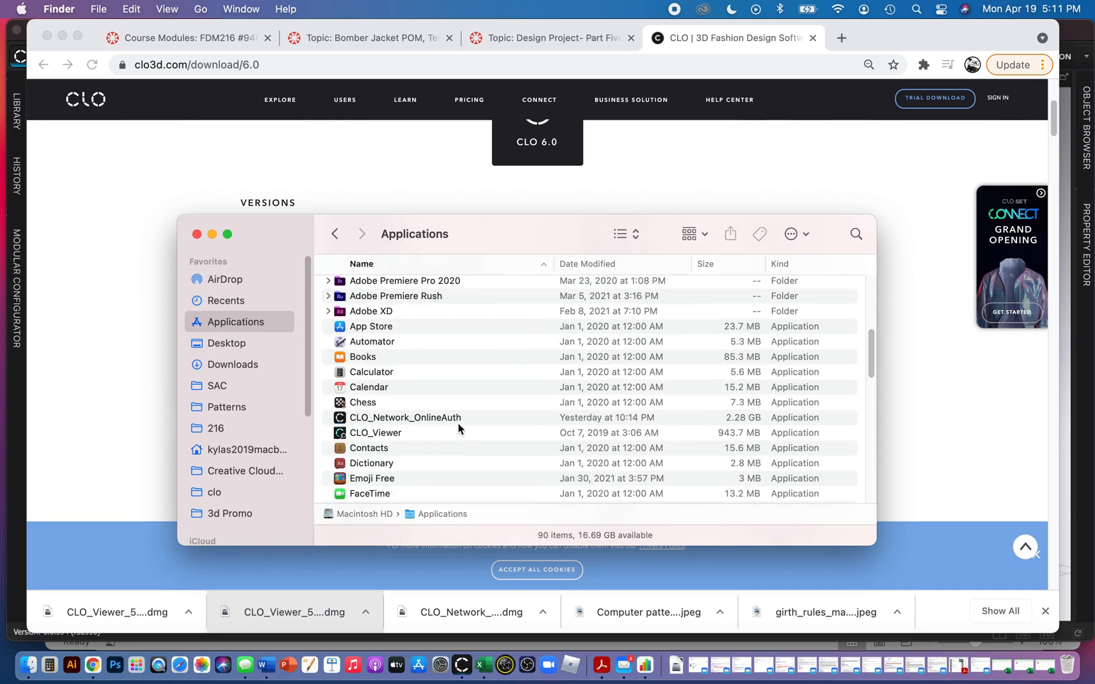
left_click(375, 422)
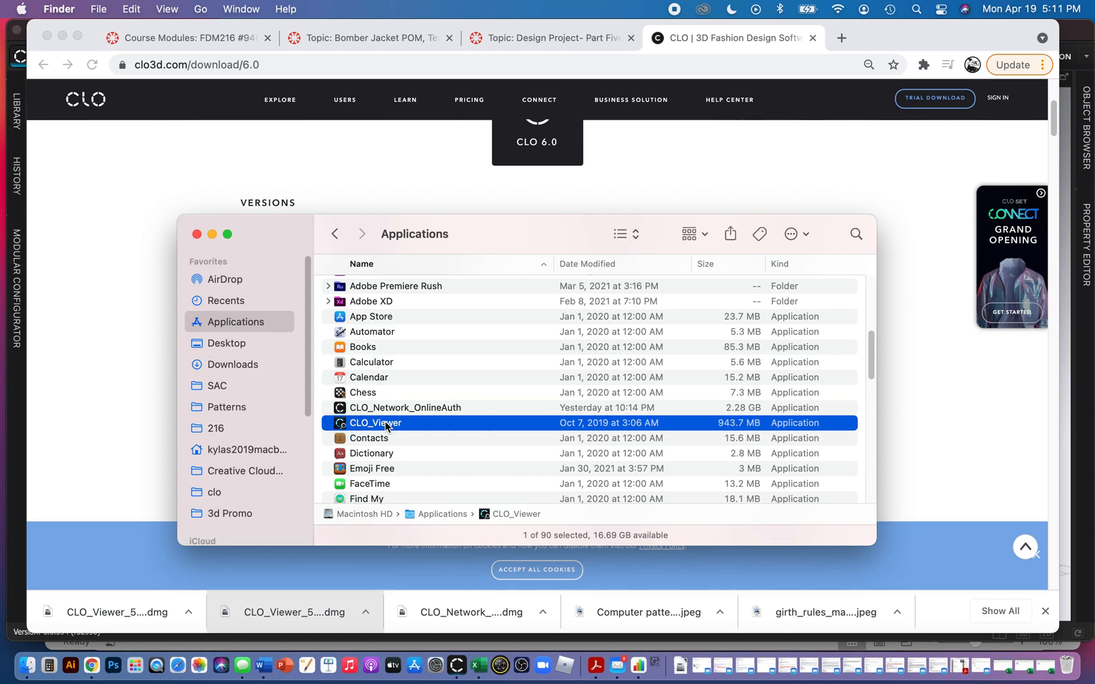
double_click(375, 423)
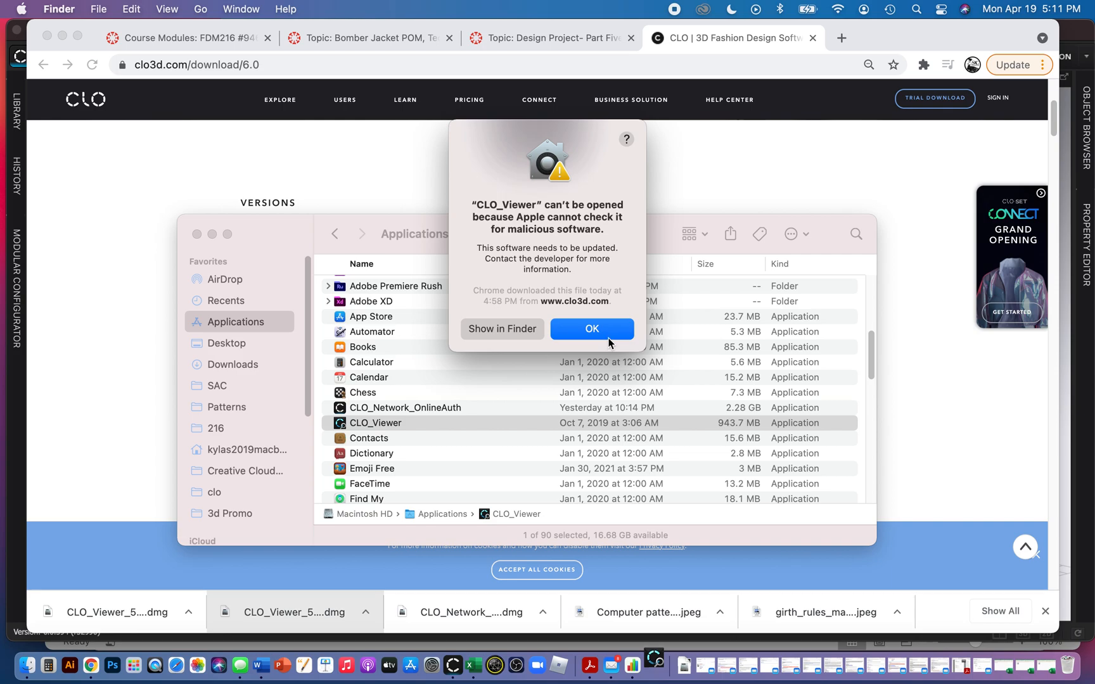
left_click(591, 329)
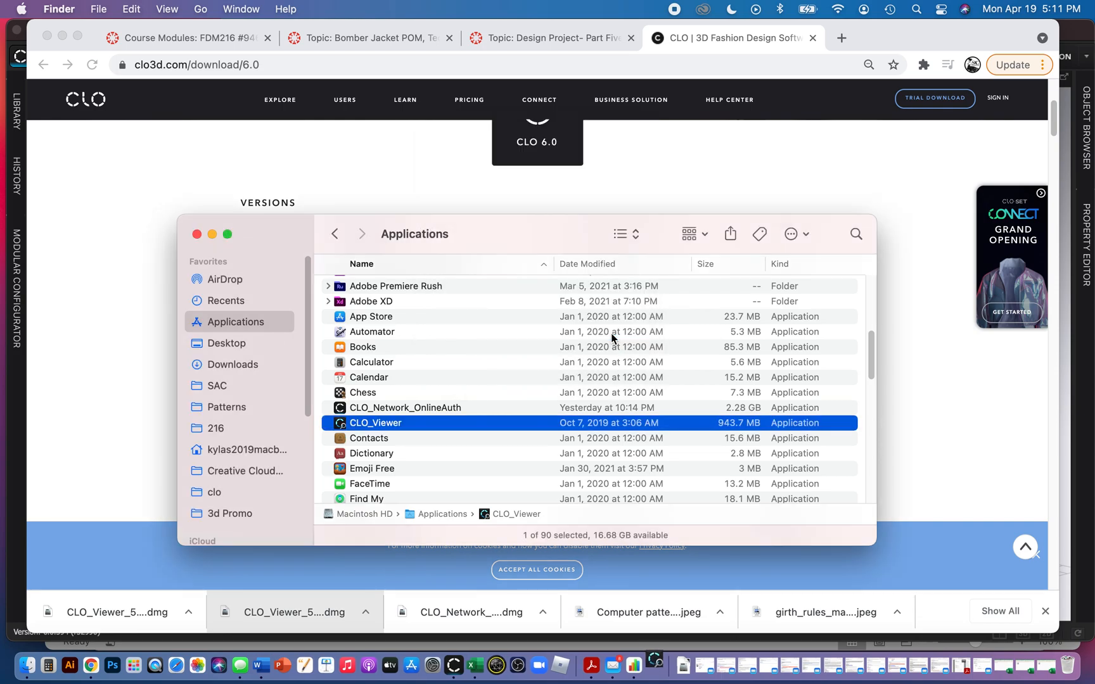
mouse_move(262, 183)
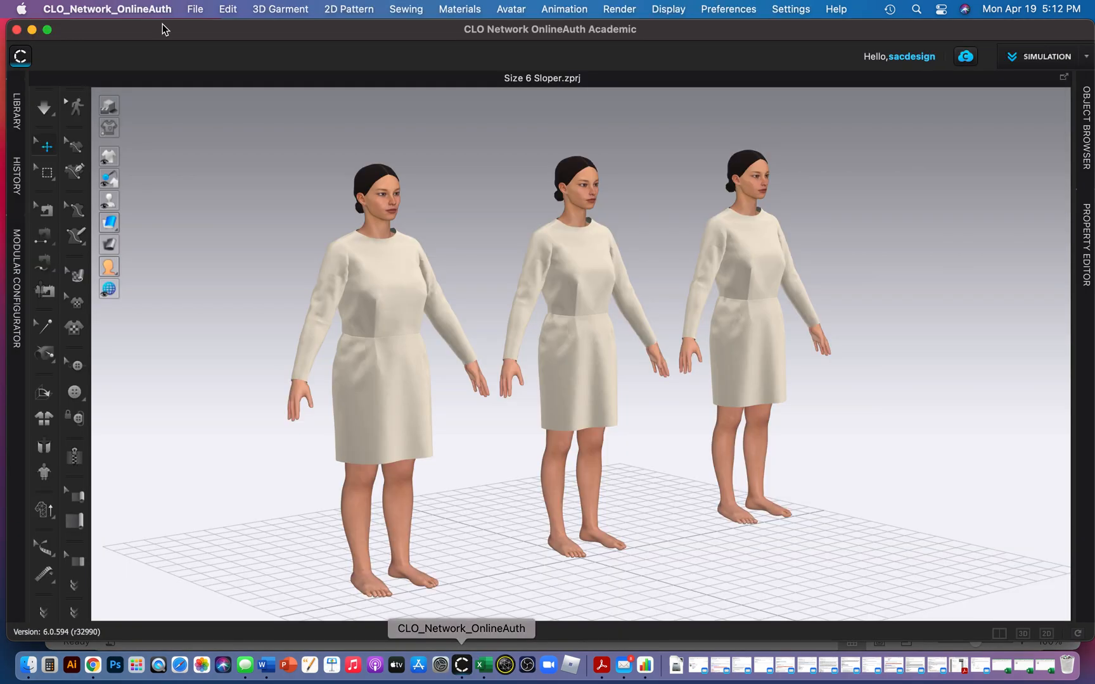
Bring CLO 3D forward with its File menu open.
left_click(194, 9)
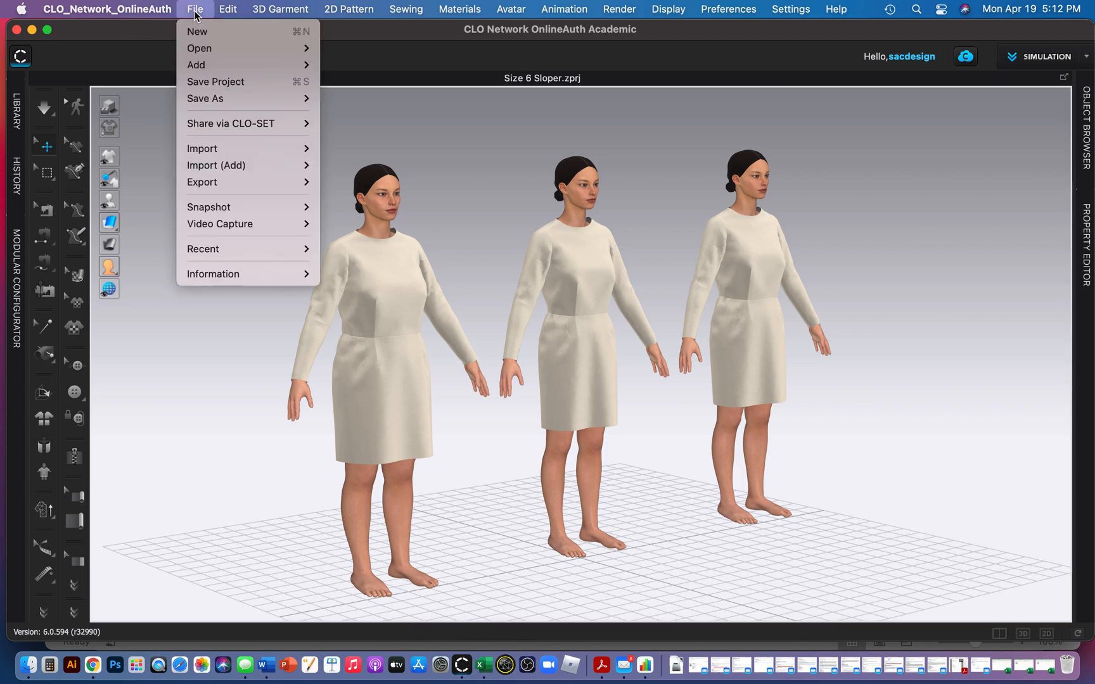
mouse_move(353, 67)
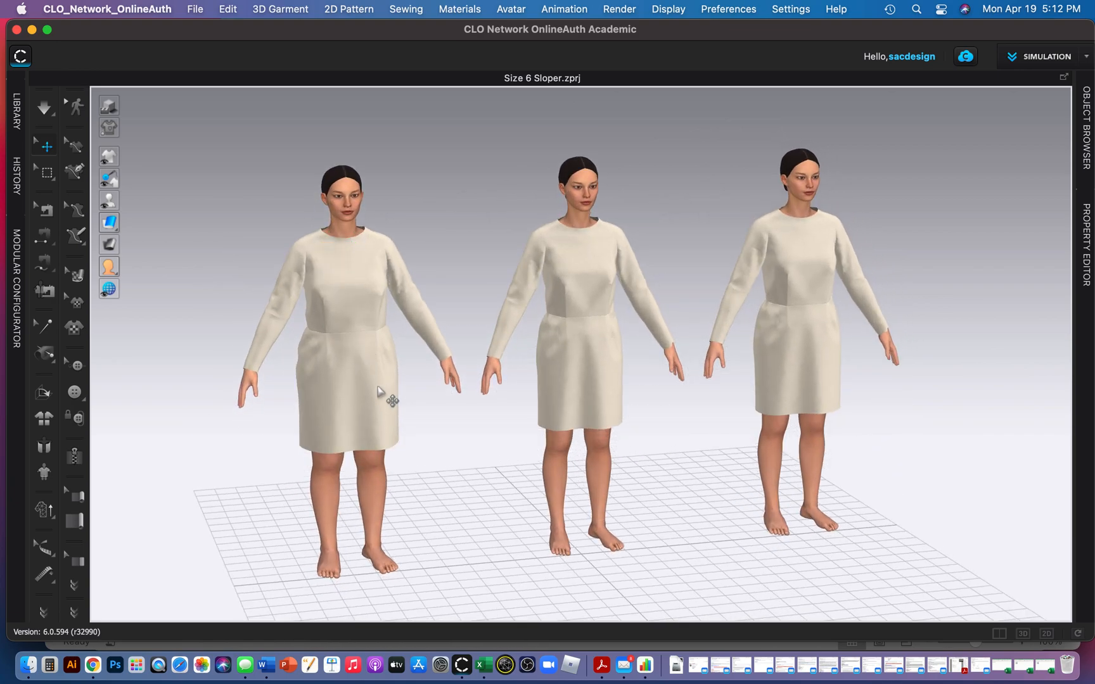
mouse_move(315, 402)
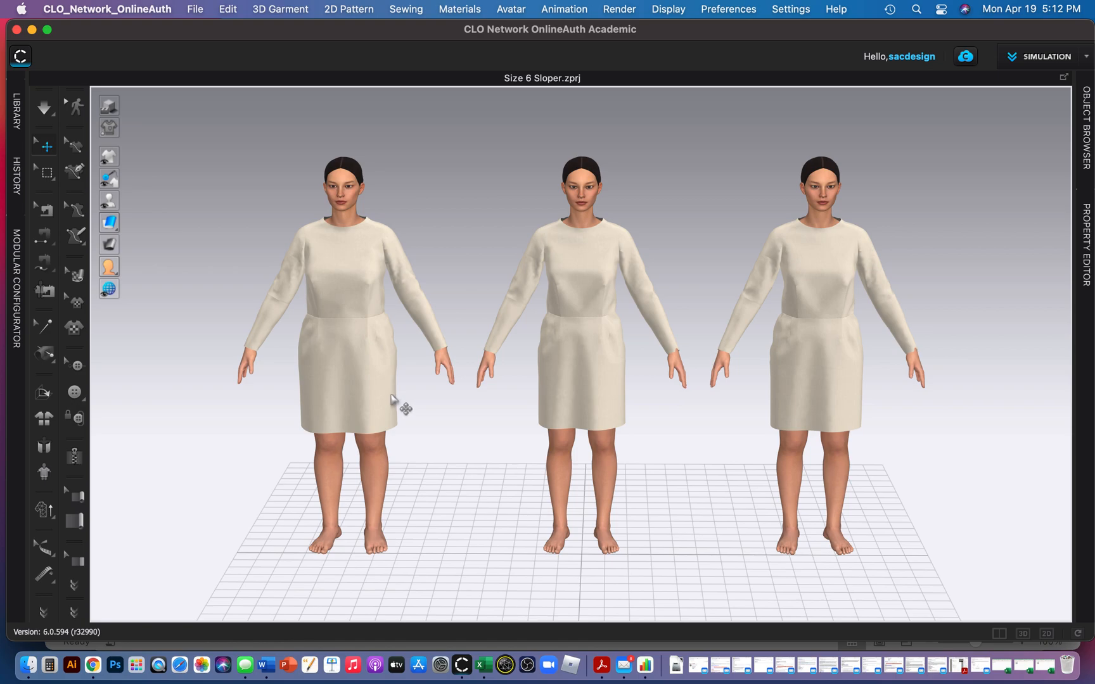
mouse_move(382, 400)
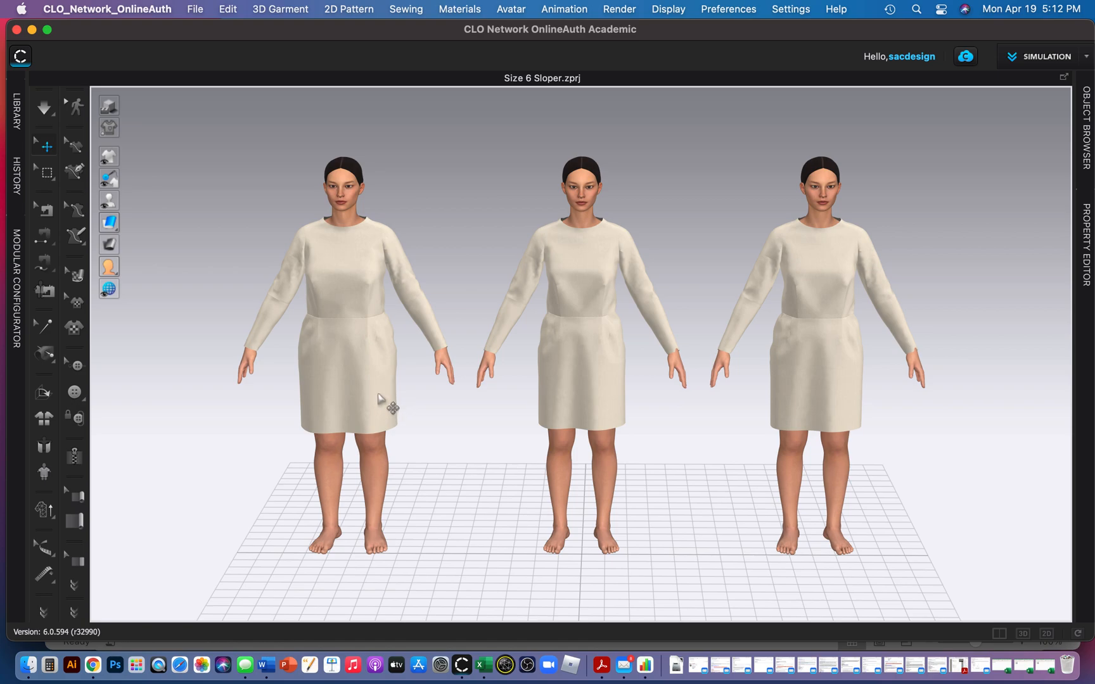
mouse_move(529, 664)
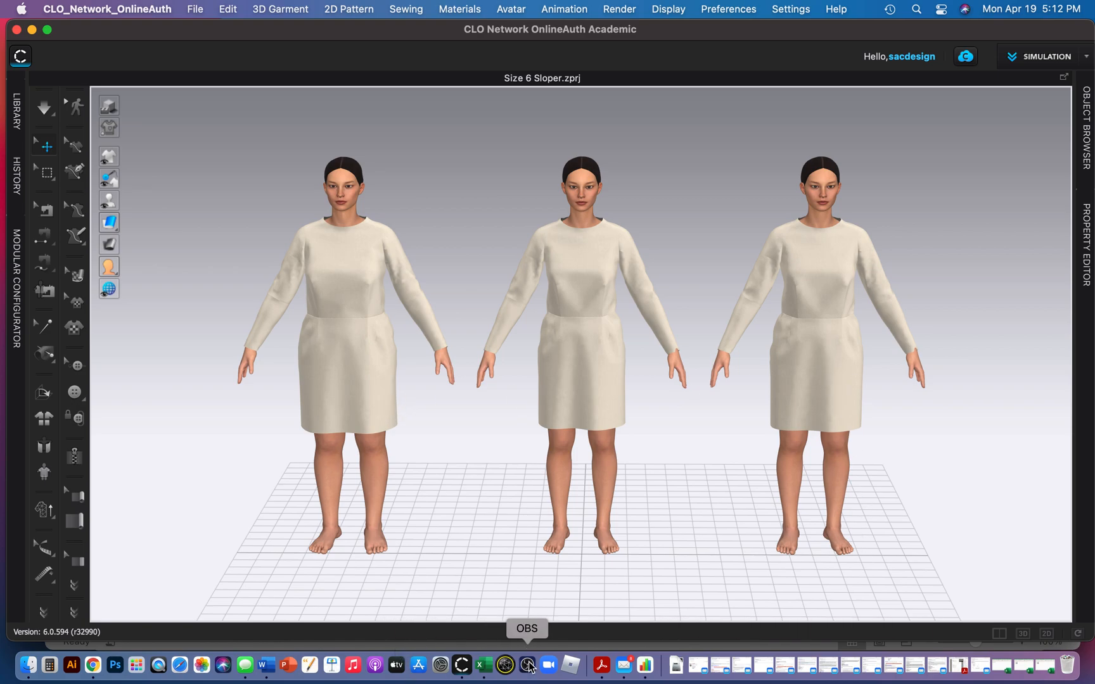